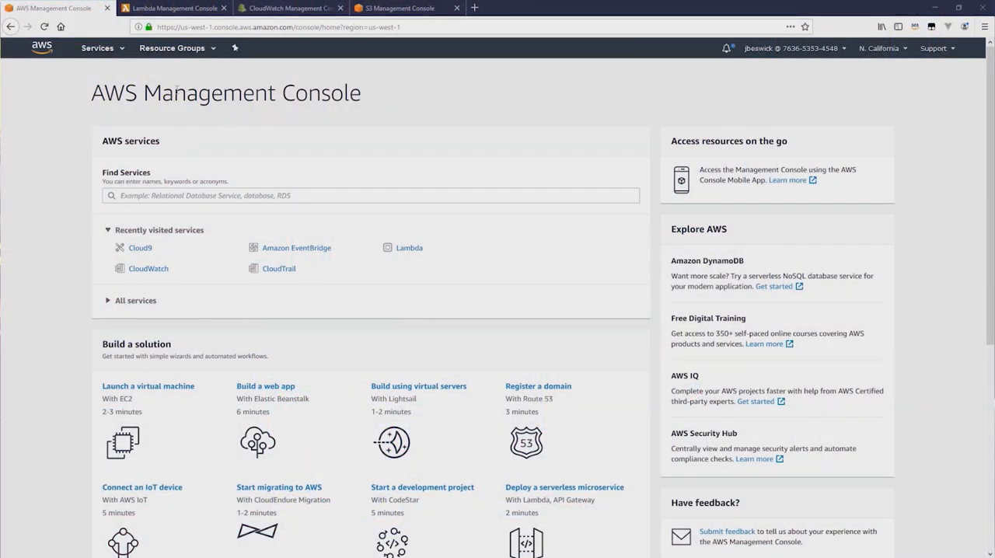
Search the AWS services list for 'event' and go to Amazon EventBridge
left_click(87, 48)
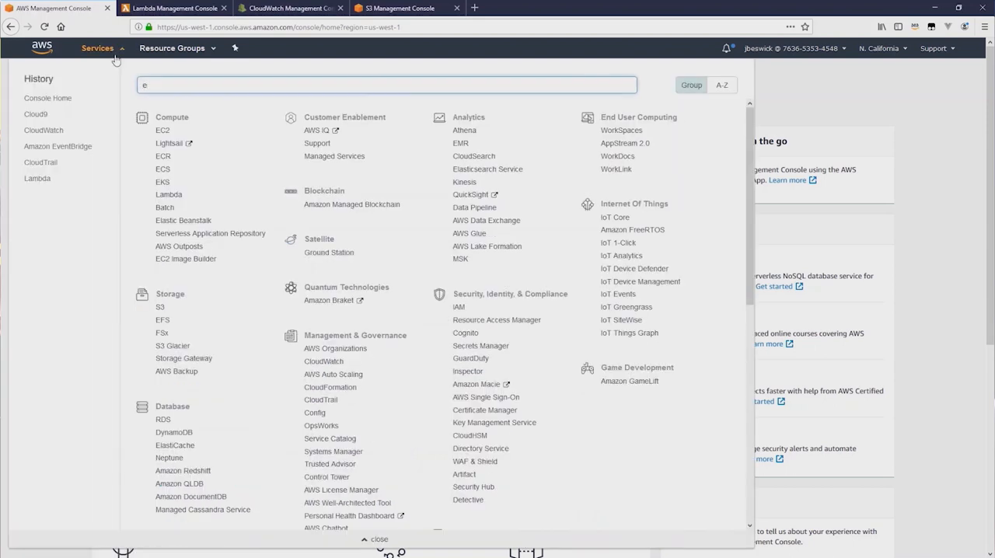
type("vent")
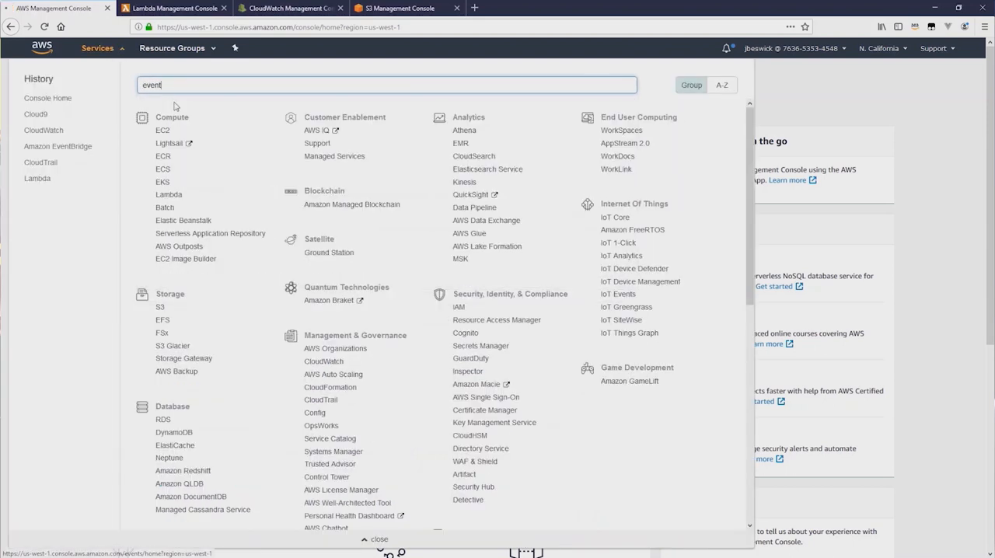
left_click(57, 130)
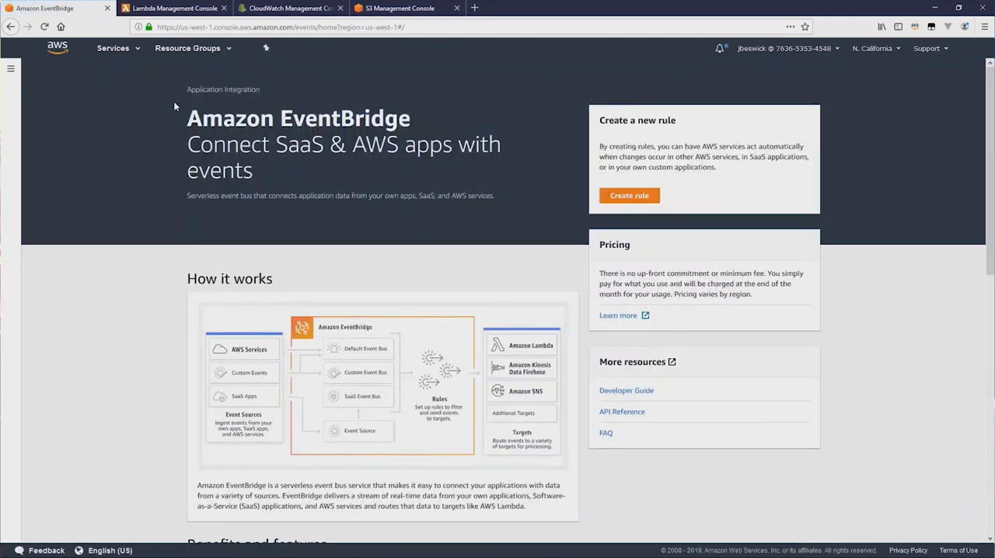
mouse_move(149, 102)
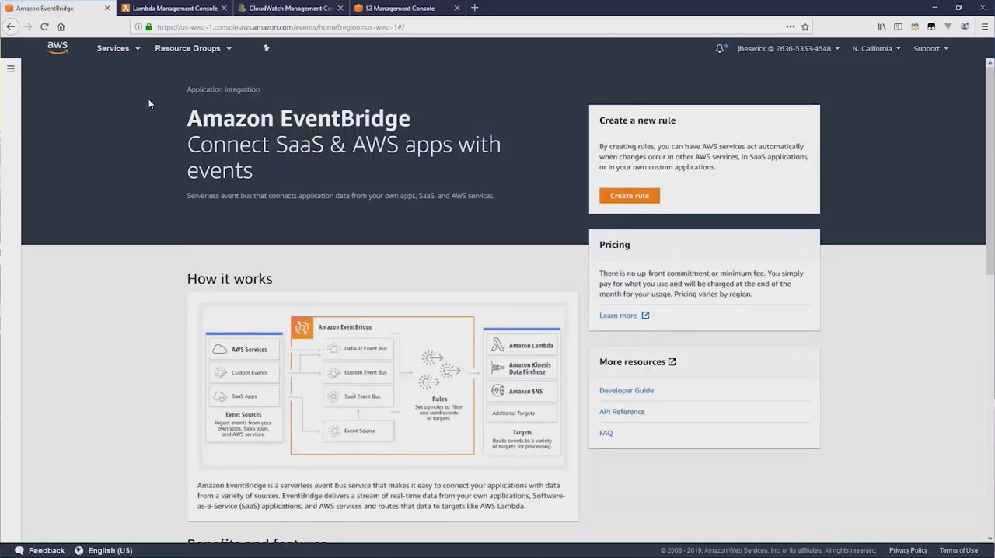
Browse Event buses and Partner event sources, ending on Event buses with only the default bus
left_click(12, 70)
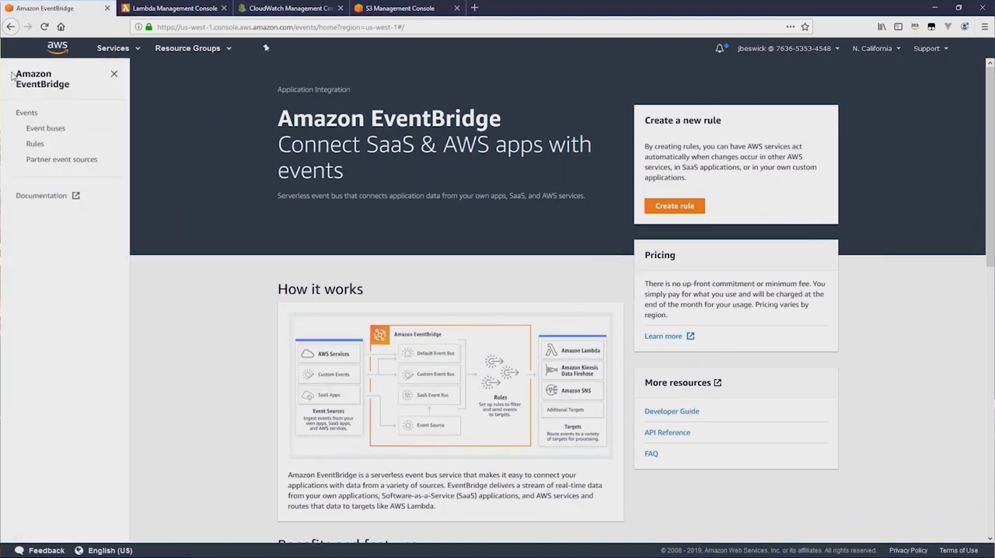
left_click(45, 128)
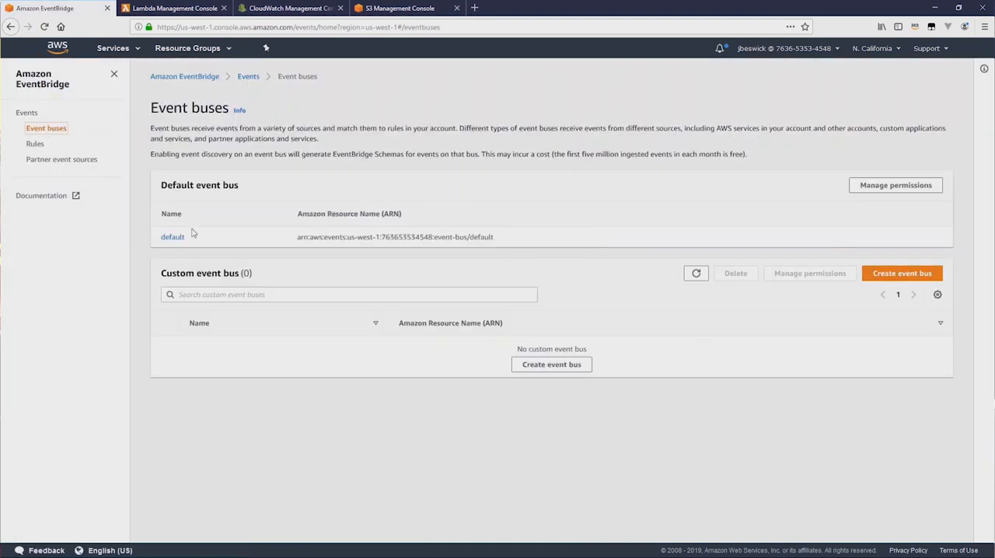
mouse_move(177, 240)
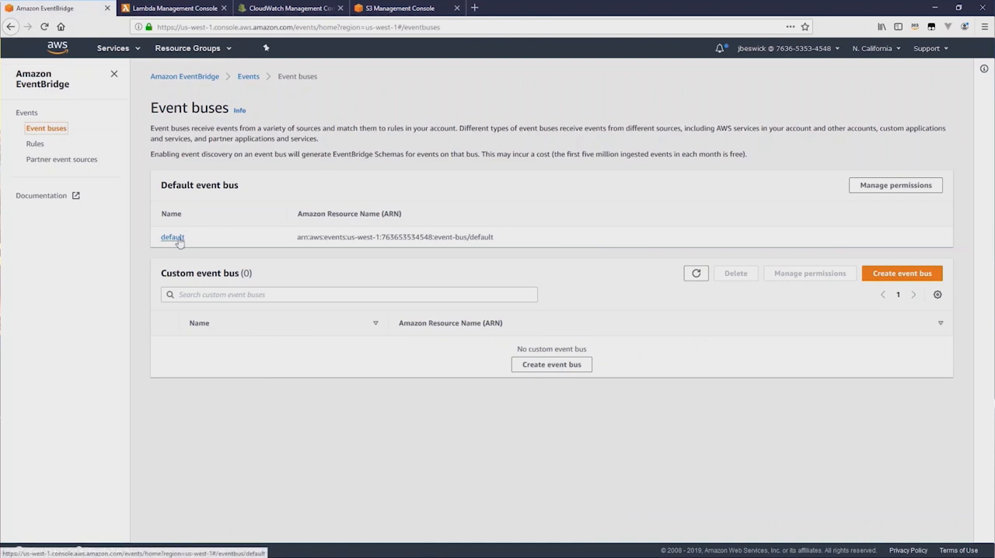
mouse_move(193, 242)
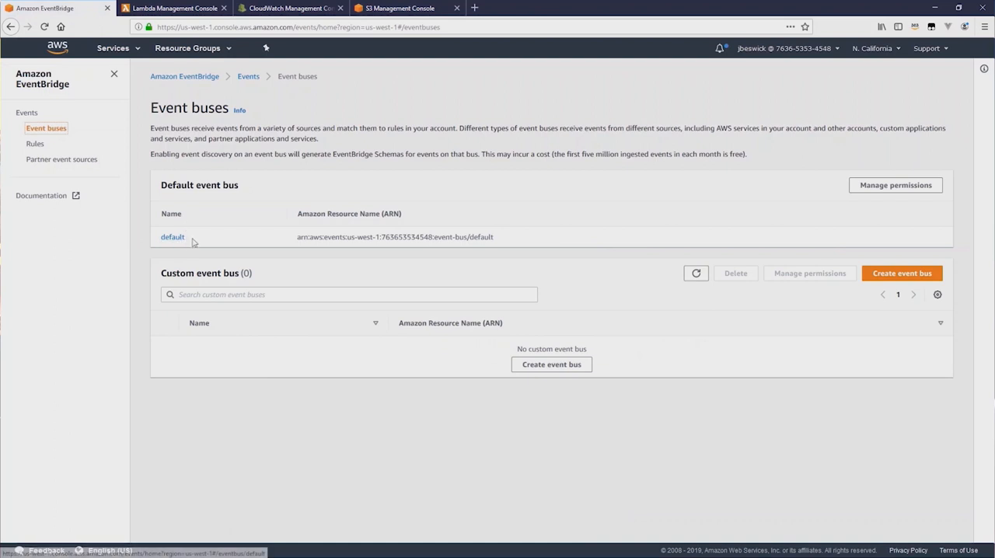
left_click(62, 159)
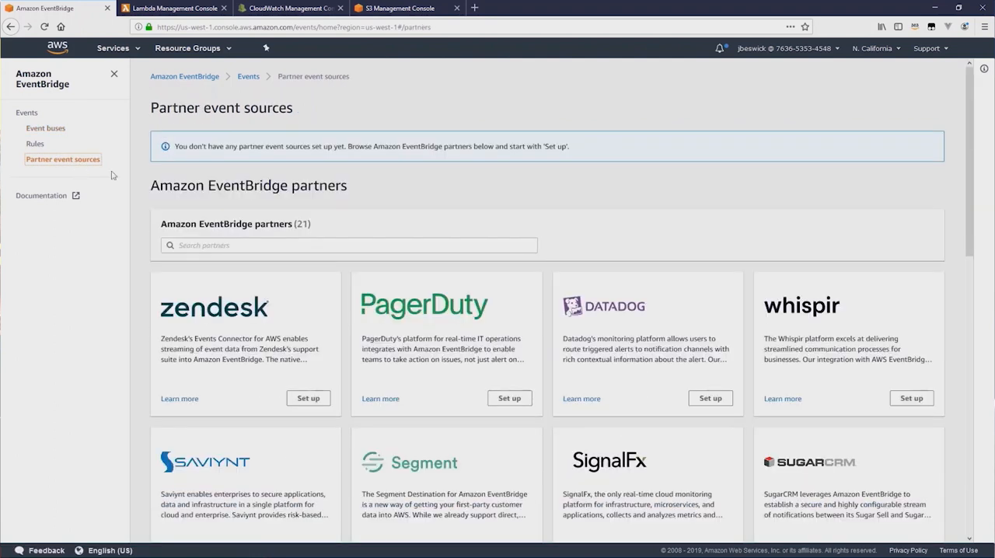
mouse_move(346, 232)
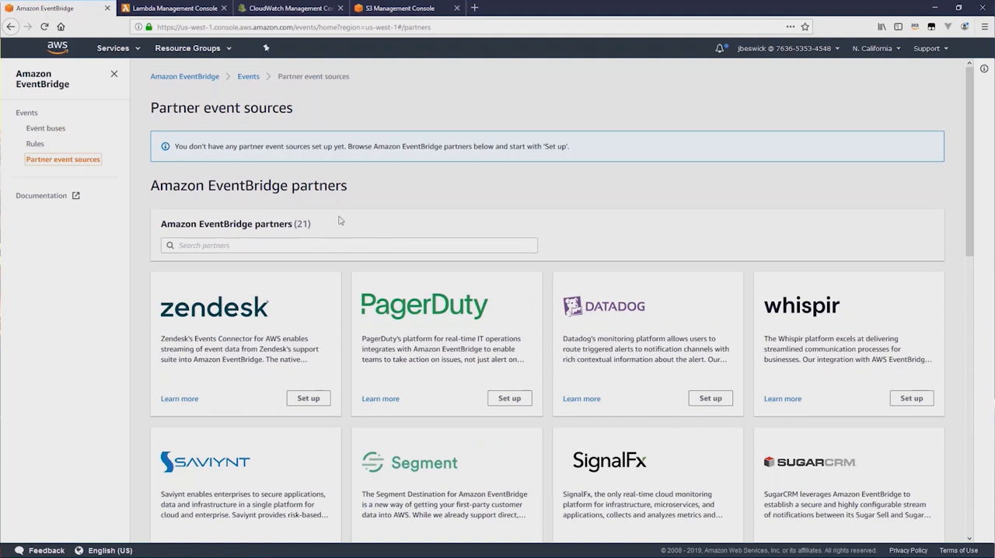
left_click(46, 128)
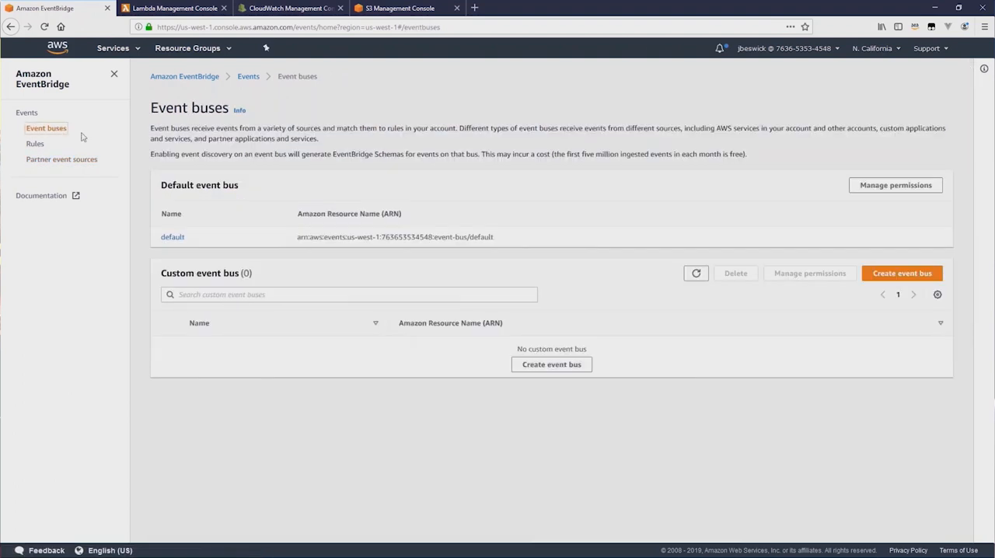
mouse_move(899, 260)
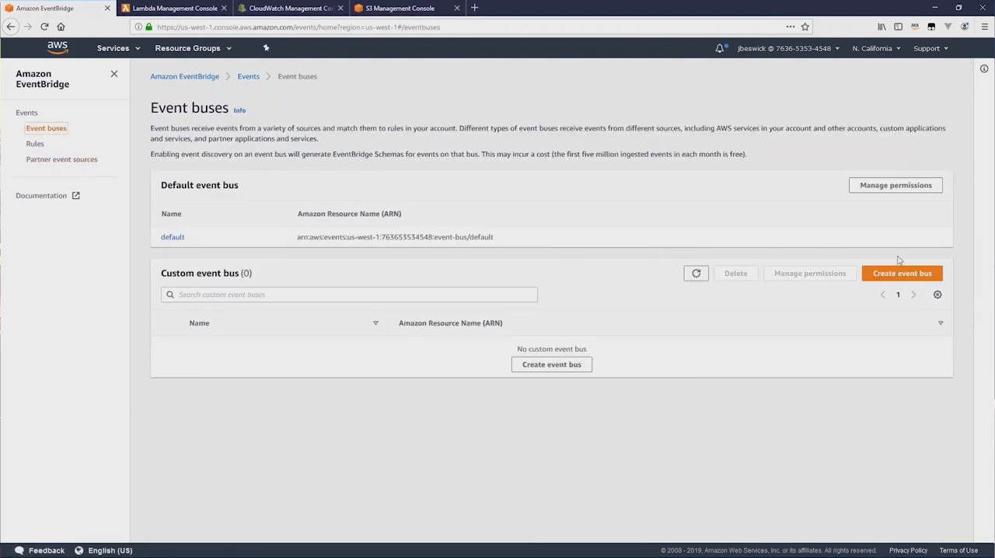
Create event bus 'my-second-bus', view its details, then return to Event buses
left_click(902, 273)
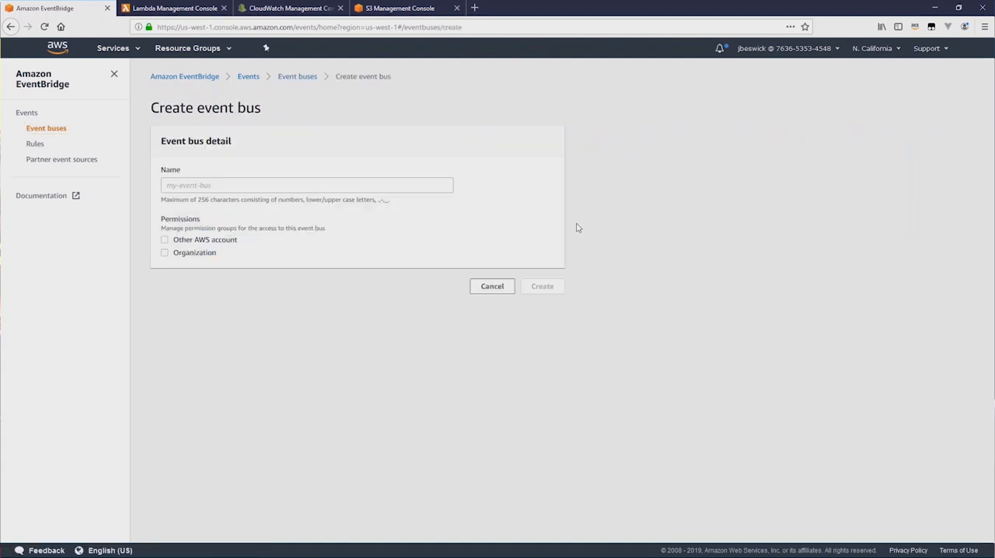
type("my-second-bus")
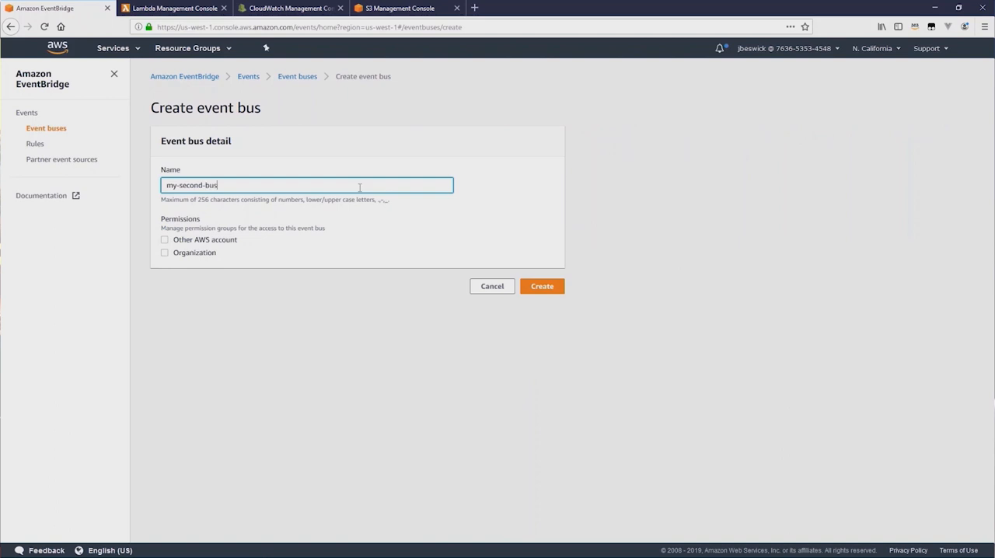
mouse_move(184, 240)
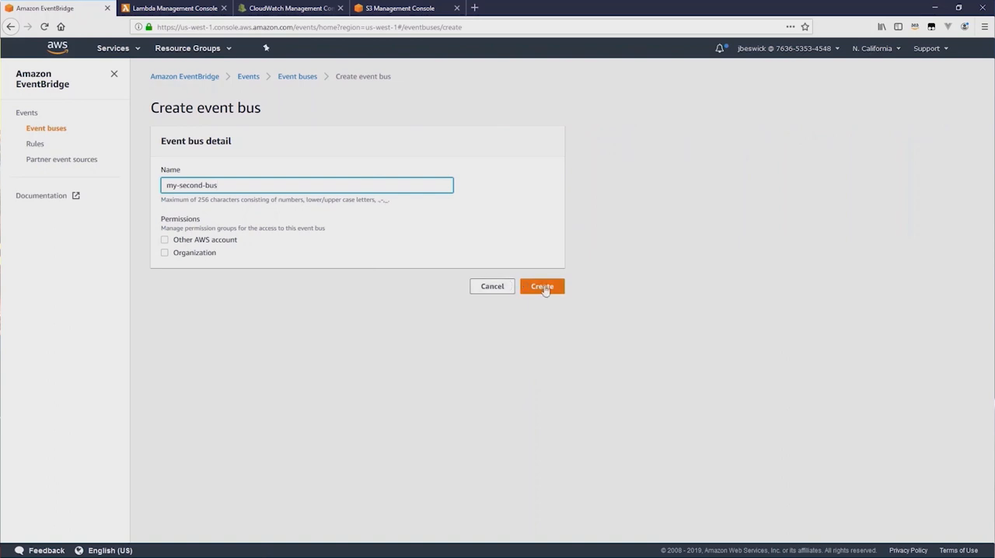
left_click(542, 286)
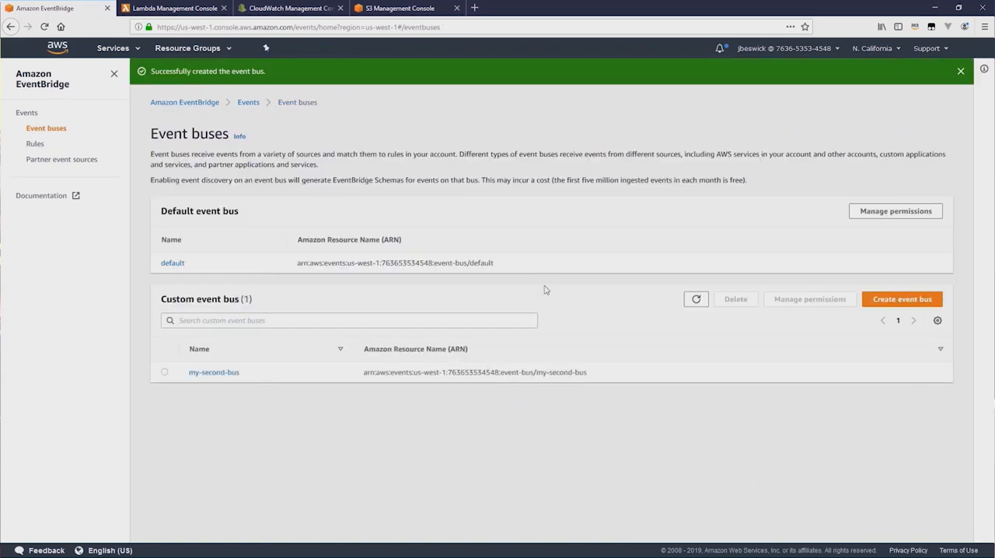
mouse_move(242, 373)
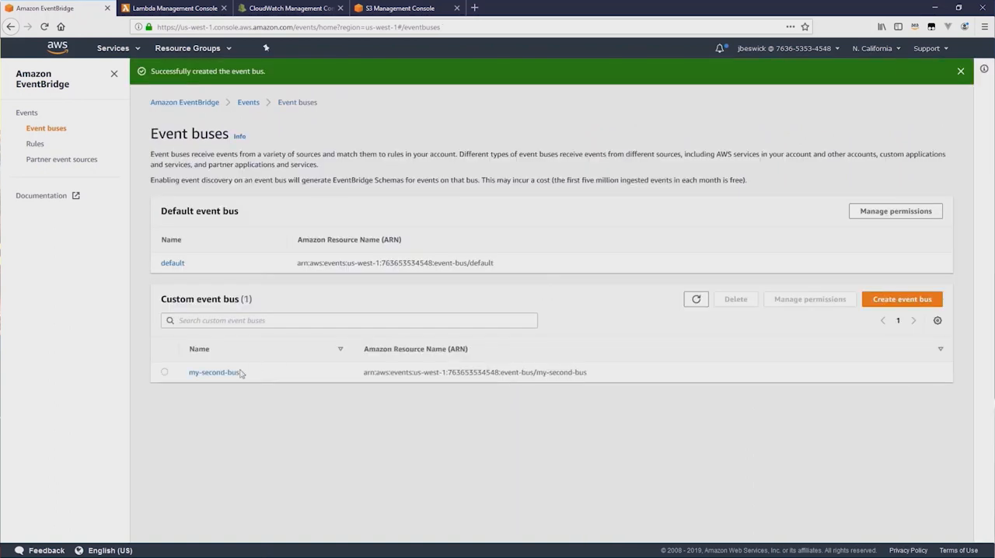
left_click(213, 373)
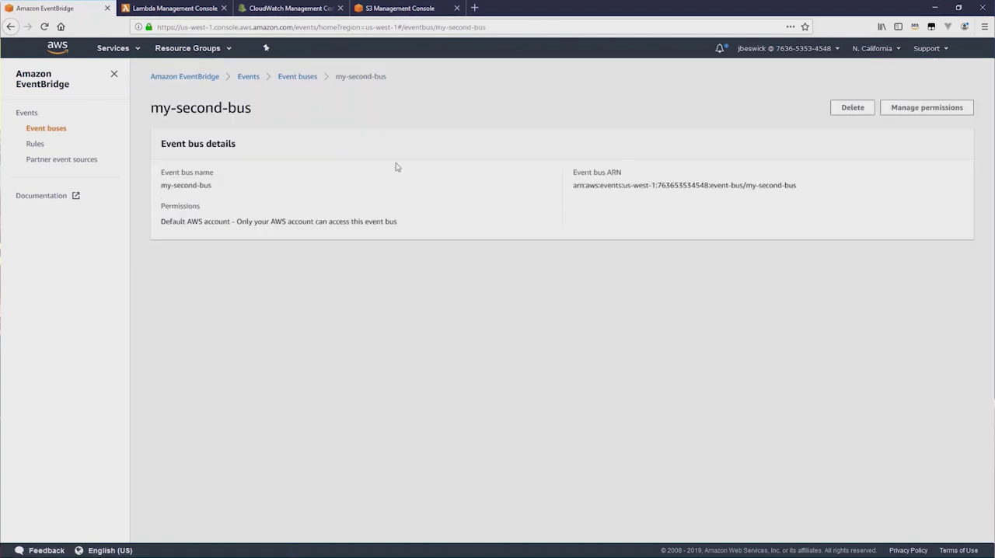
left_click(296, 76)
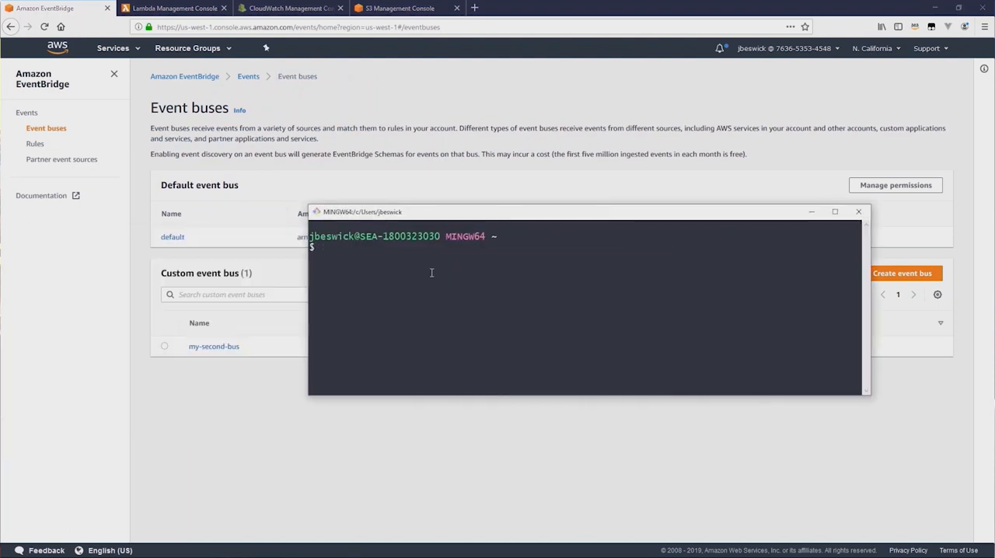
mouse_move(681, 406)
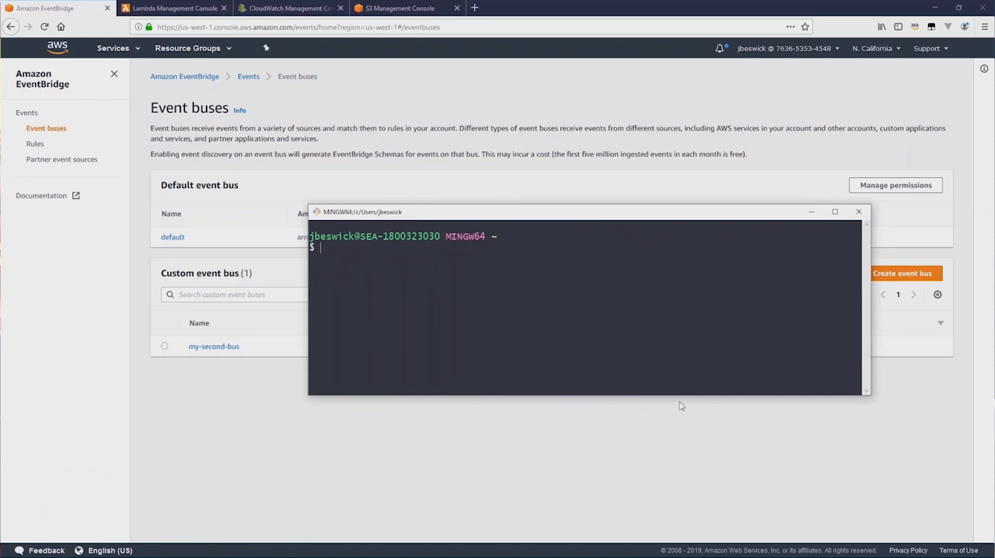
Run 'aws events create-event-bus --name my-third-bus --region us-west-1' in Git Bash
type("aw")
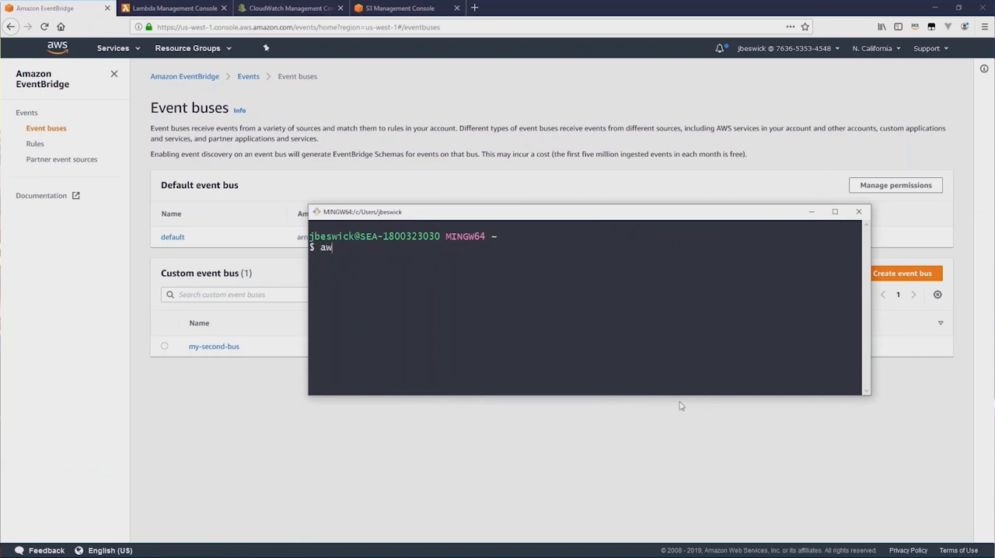
type("s events")
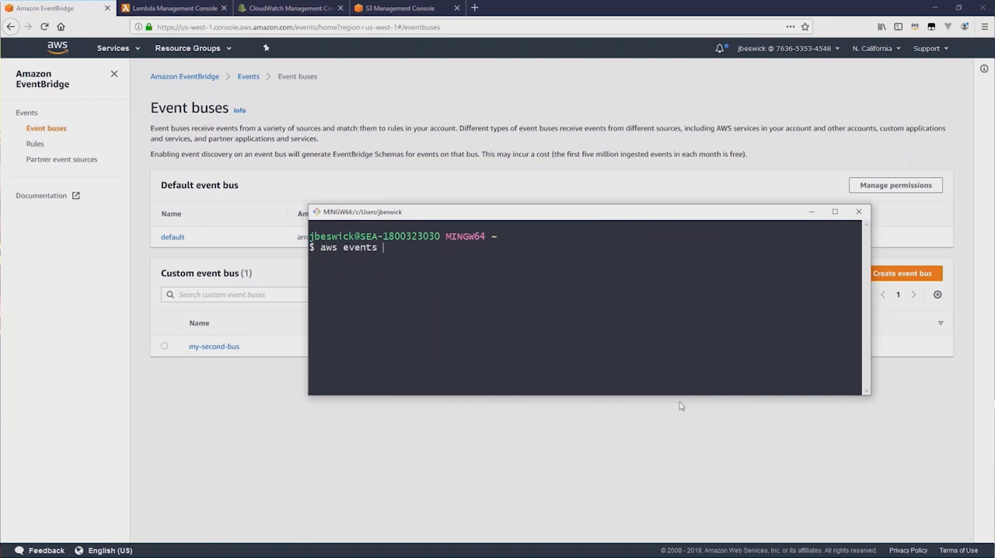
type("create-even")
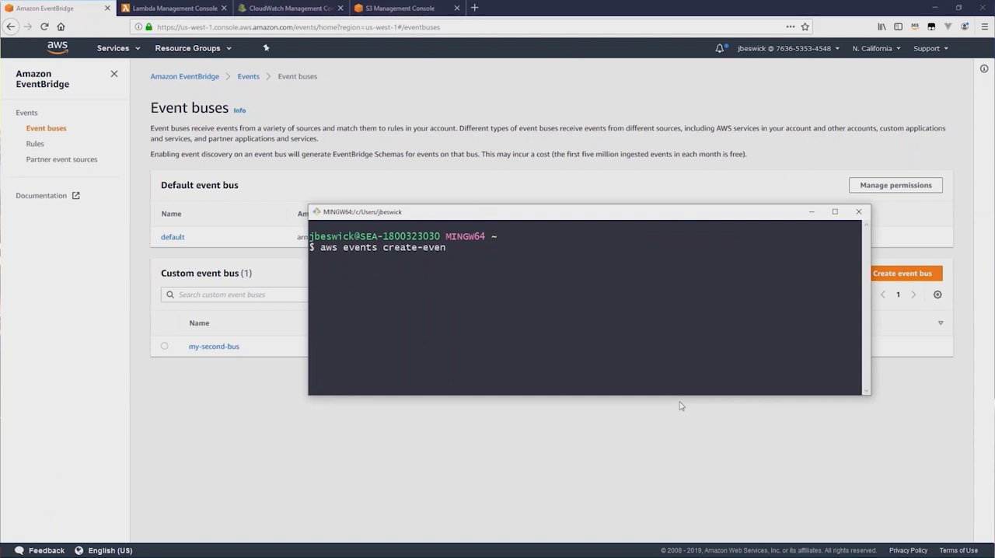
type("t-bus --n")
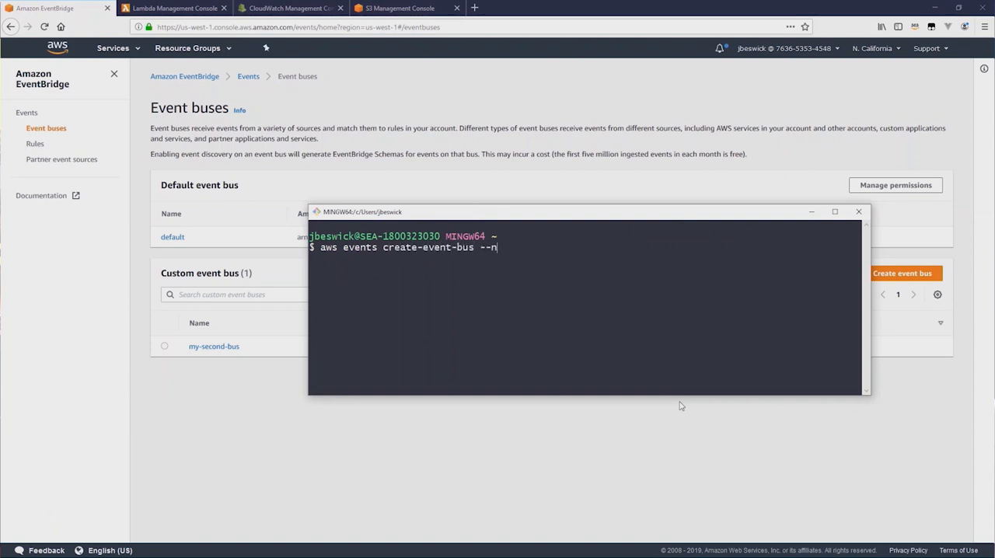
type("ame my-")
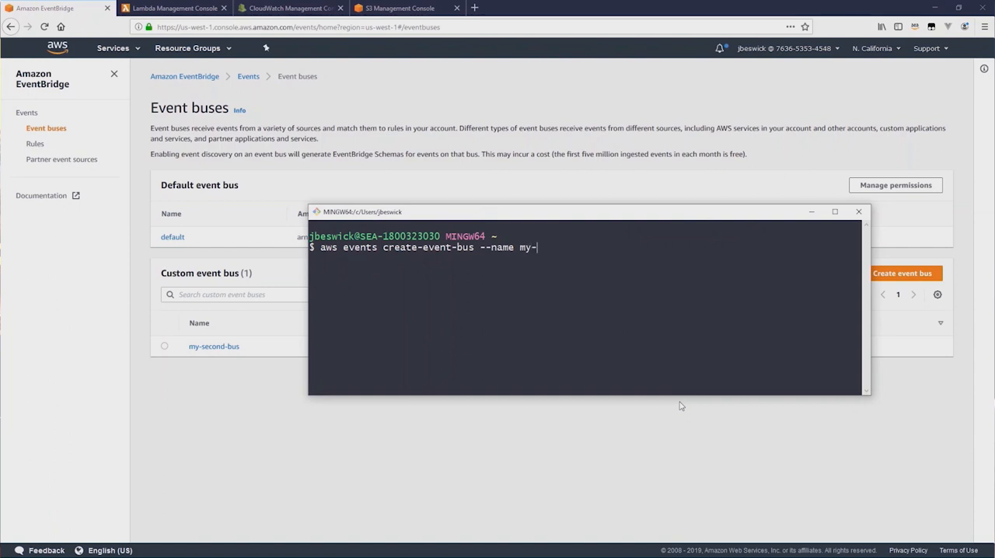
type("third-bus --region us-west")
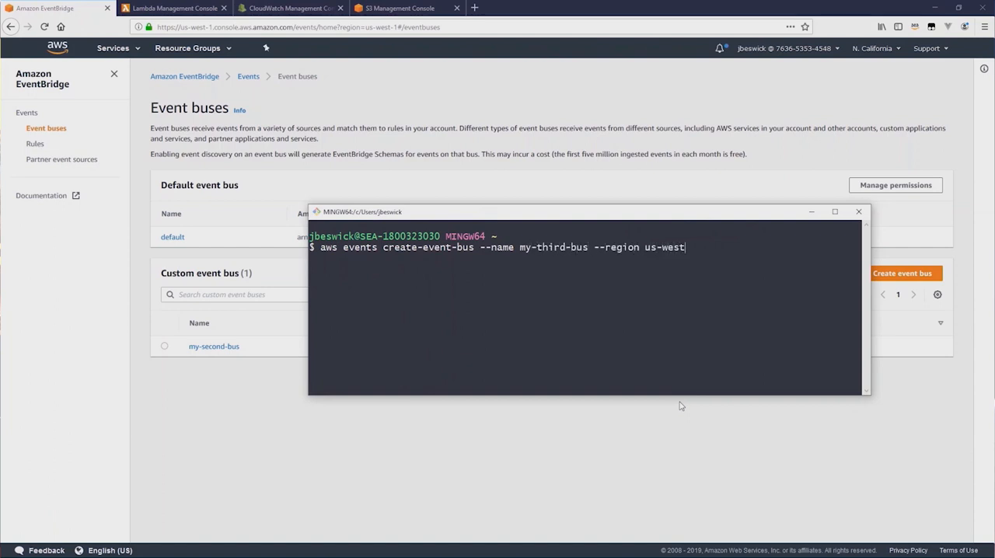
type("-1")
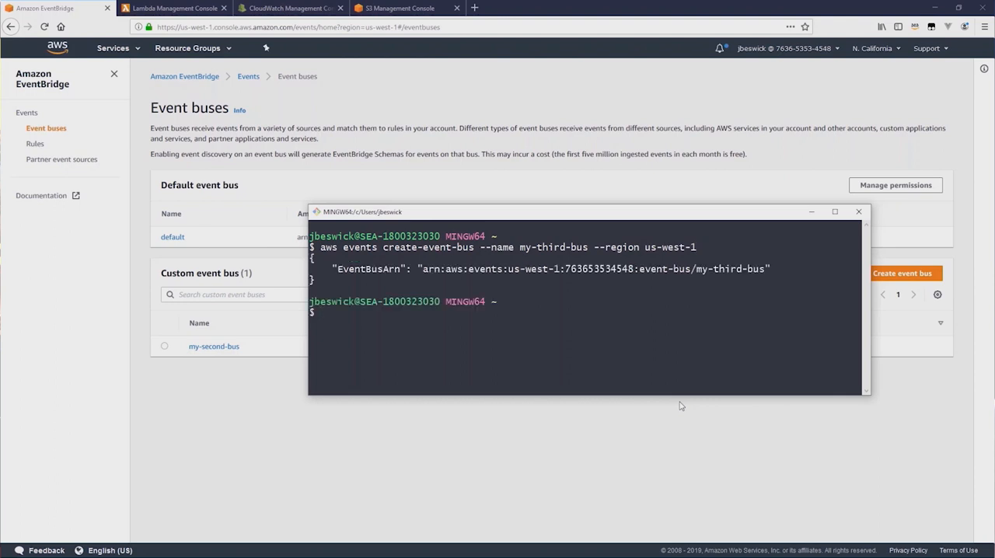
mouse_move(681, 357)
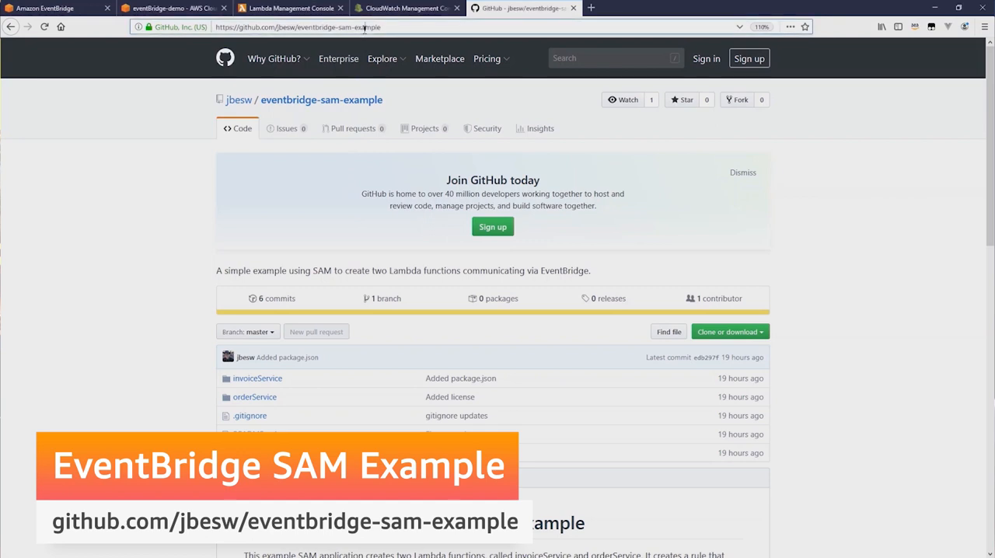
Copy the eventbridge-sam-example repository URL and switch to the eventBridge-demo Cloud9 tab
left_click(298, 26)
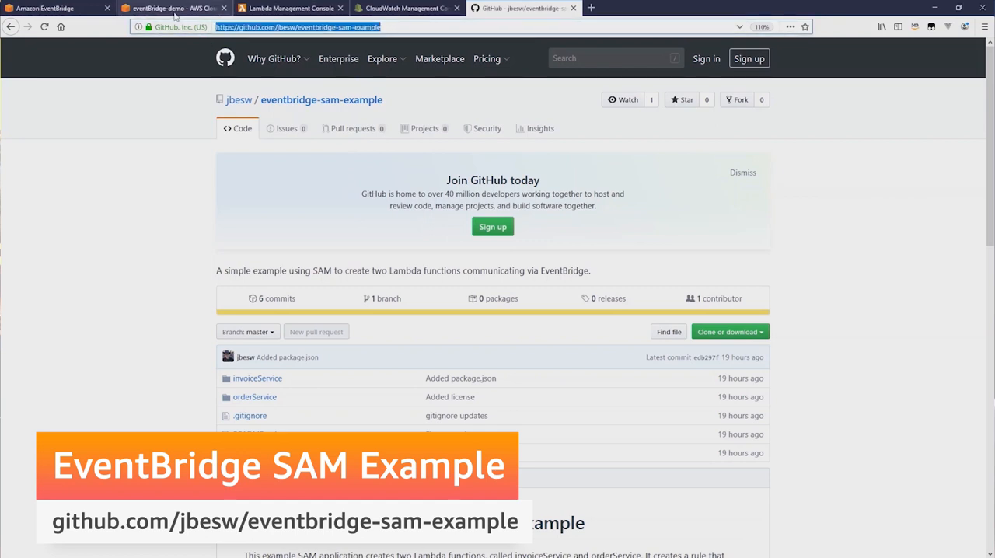
left_click(163, 9)
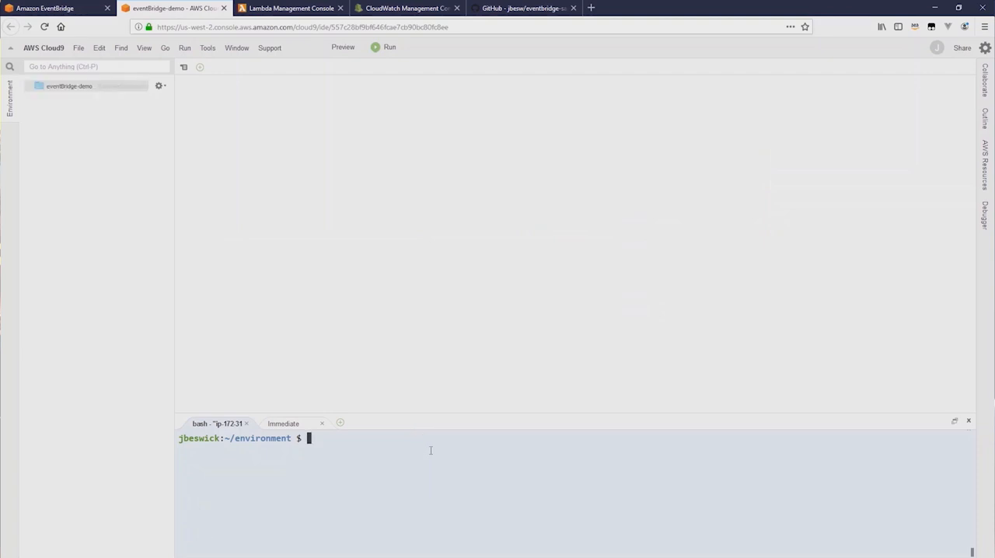
Git clone eventbridge-sam-example, expand its folder, and scroll through template.yaml
type("git clone https://github.com/jbesw/eventbridge-sam-example")
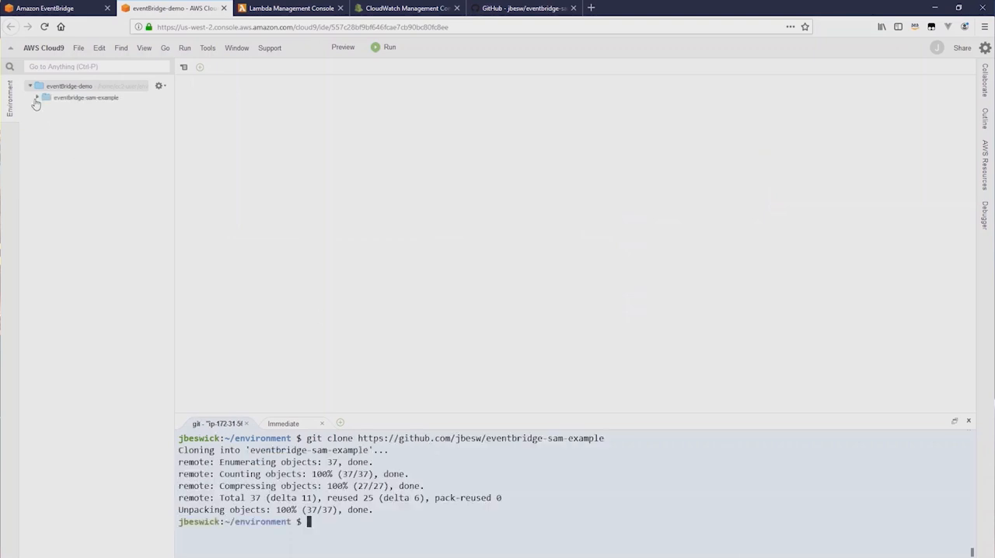
left_click(52, 97)
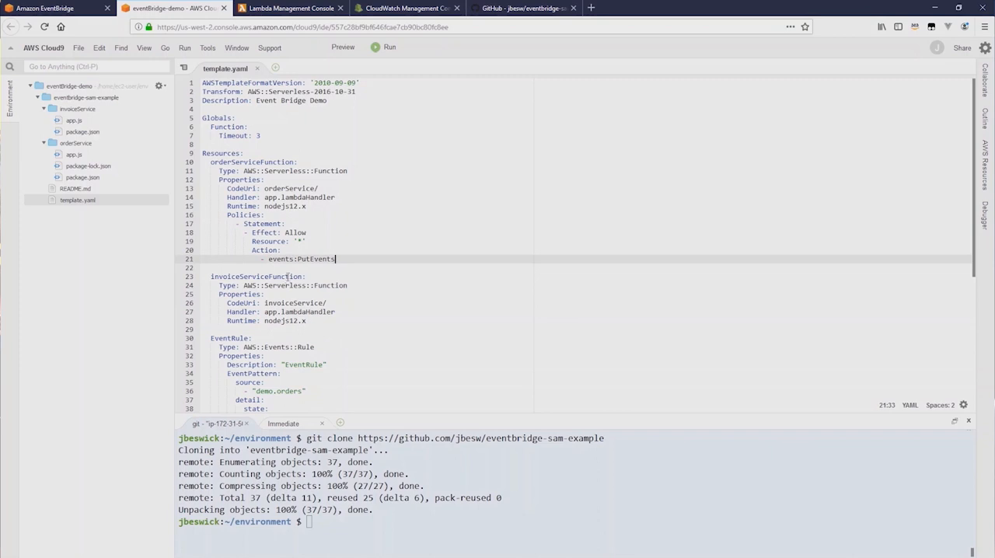
scroll("down", 3)
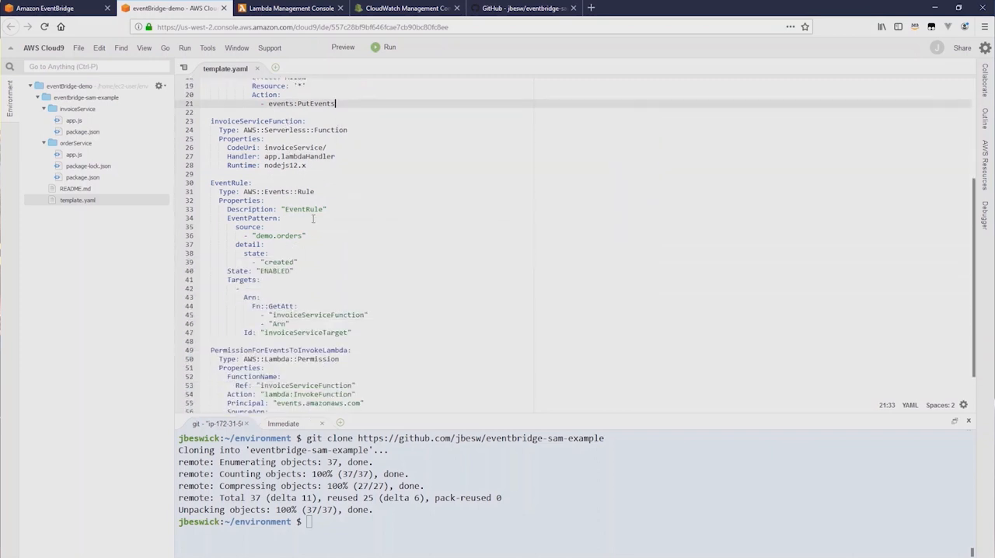
scroll("up", 3)
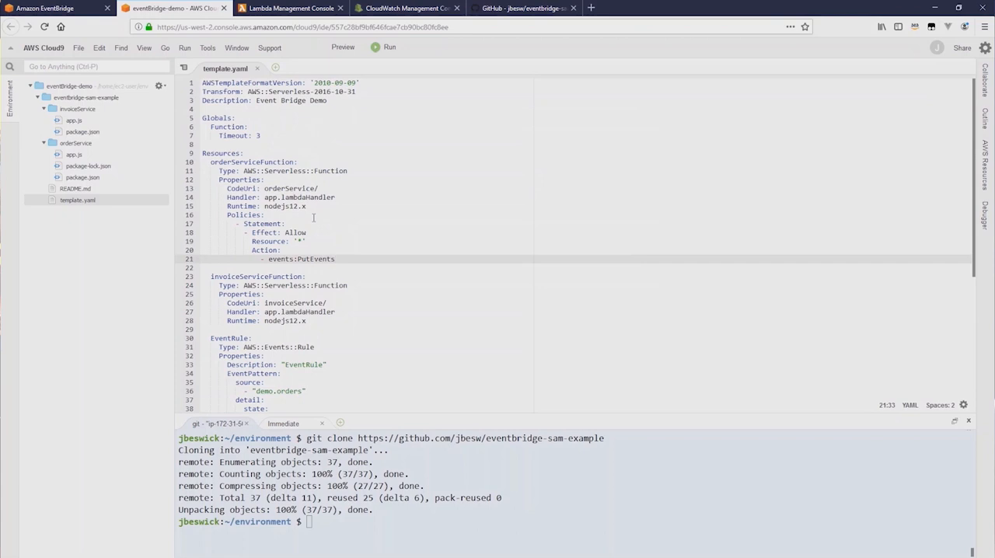
scroll("down", 3)
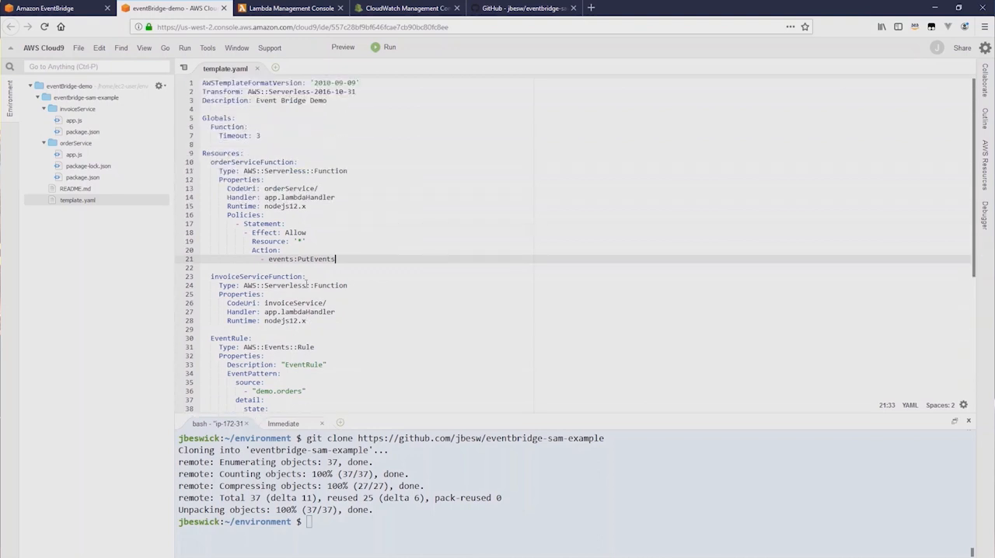
mouse_move(115, 192)
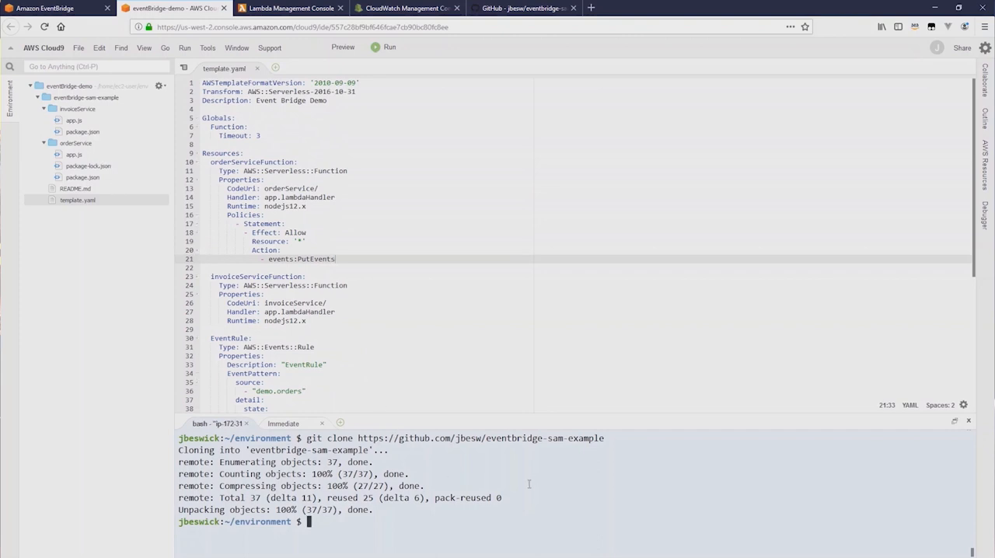
Change into eventbridge-sam-example/, run sam build, and launch sam deploy
type("sam")
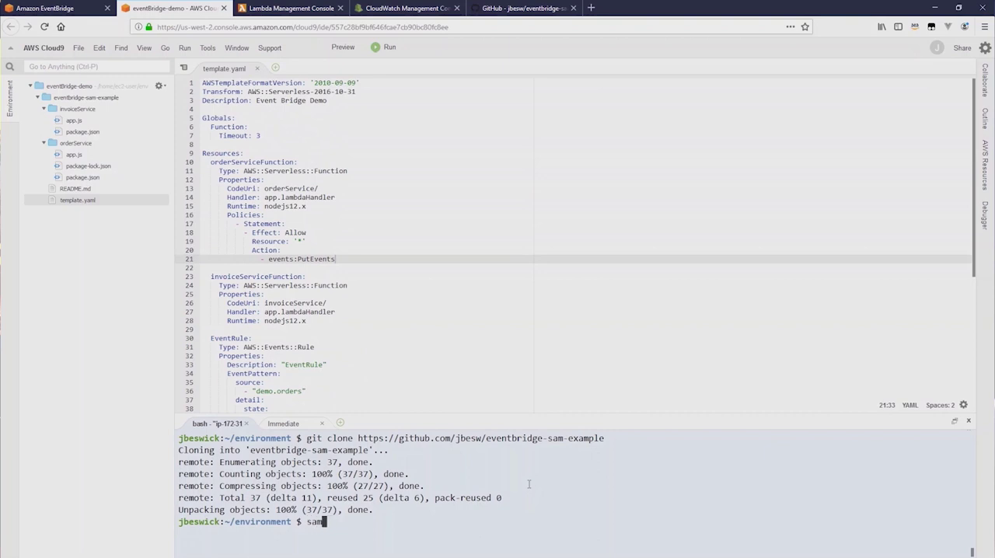
type("cd eventbridge-sam-example/")
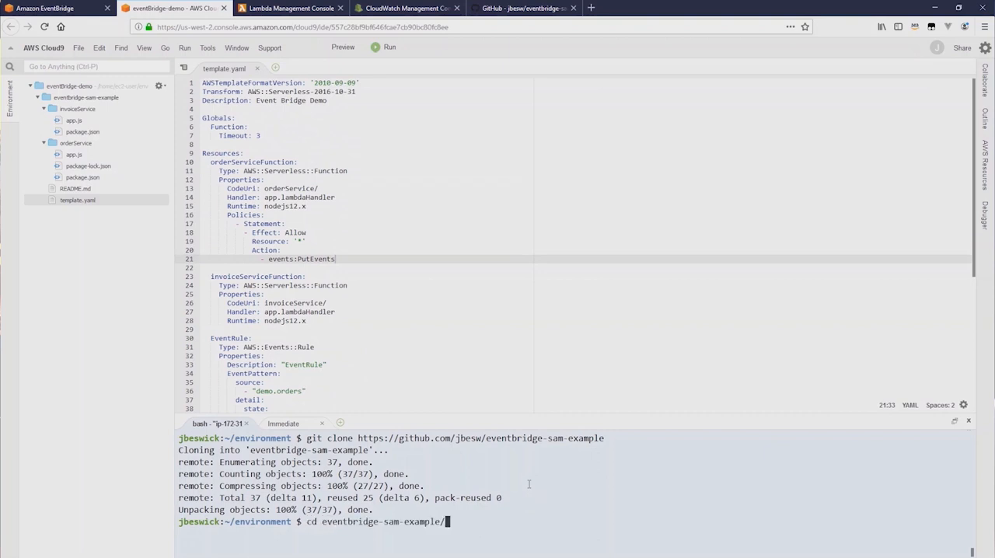
type("sam build")
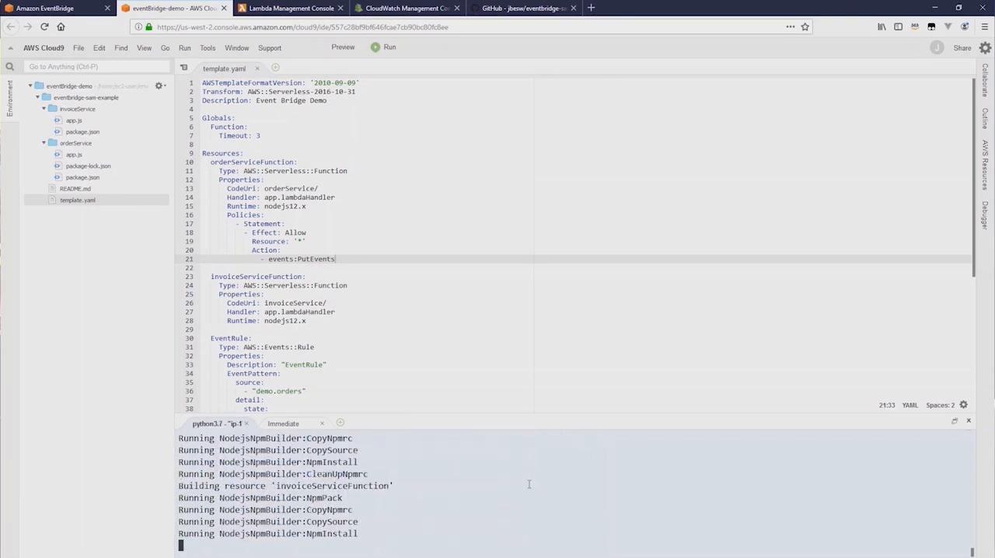
type("sam deploy --guided")
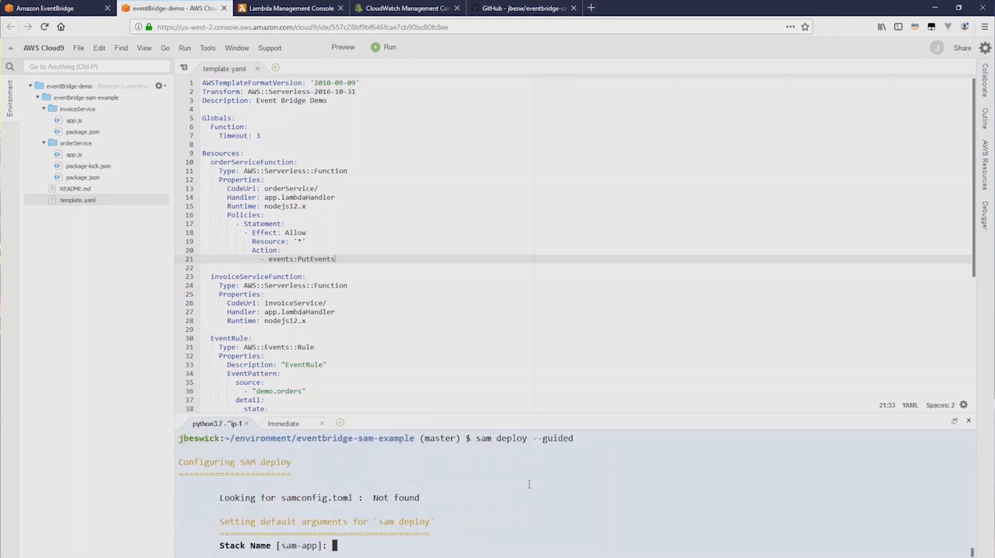
Answer the guided deploy prompts with stack name eventBridge-demo and region us-west-2
type("eventBridge-demo")
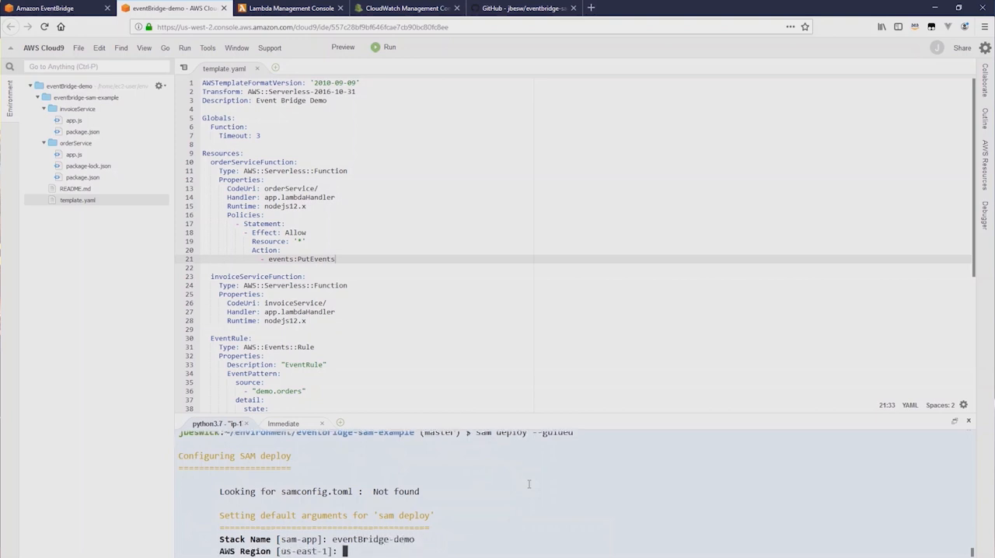
type("us-west-2")
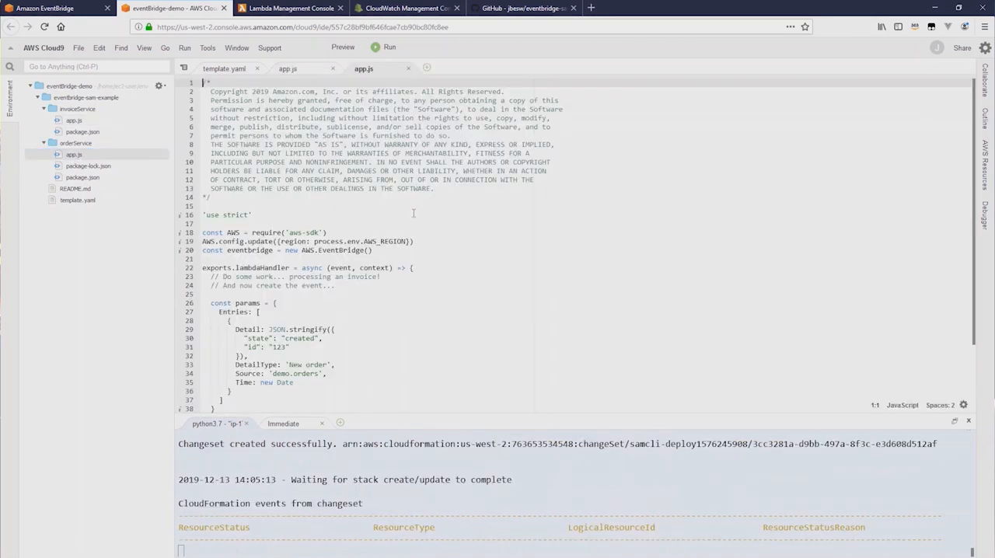
Review the service code while the deploy completes, then view the deployed Lambda functions
scroll("down", 3)
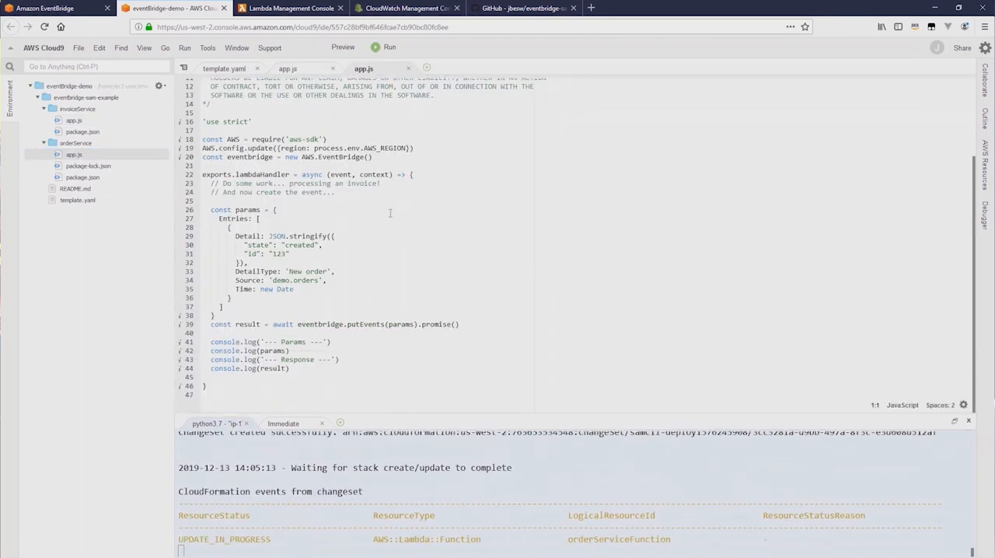
scroll("down", 3)
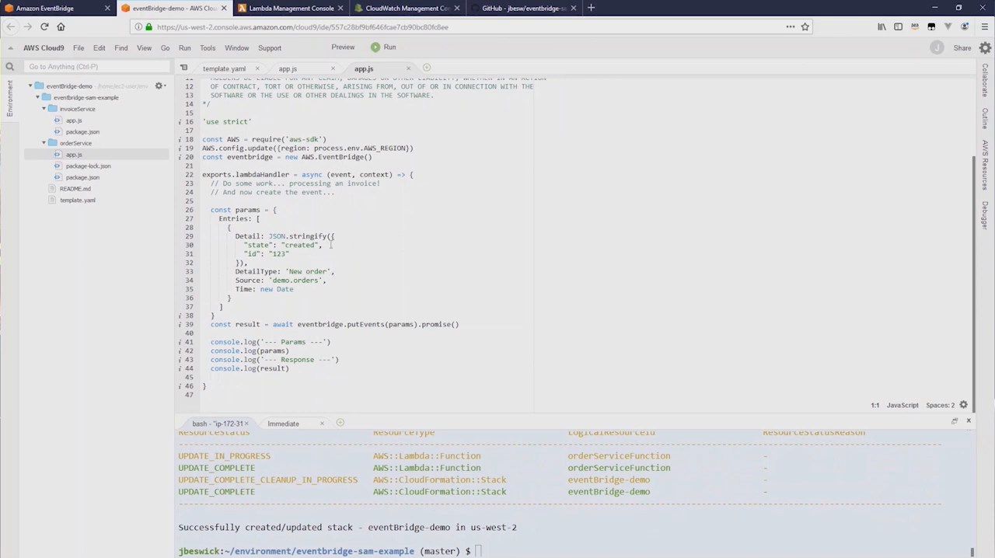
mouse_move(336, 283)
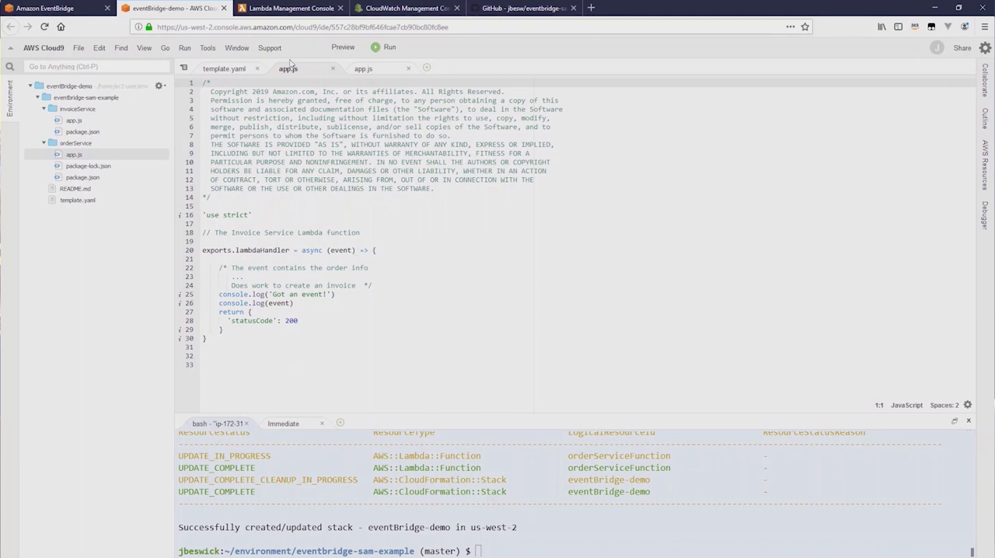
left_click(297, 7)
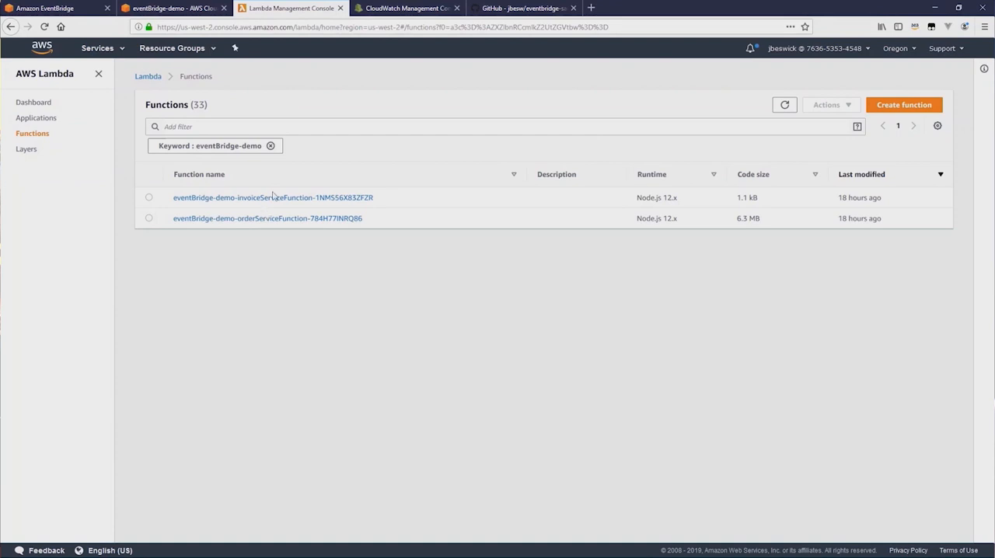
mouse_move(311, 230)
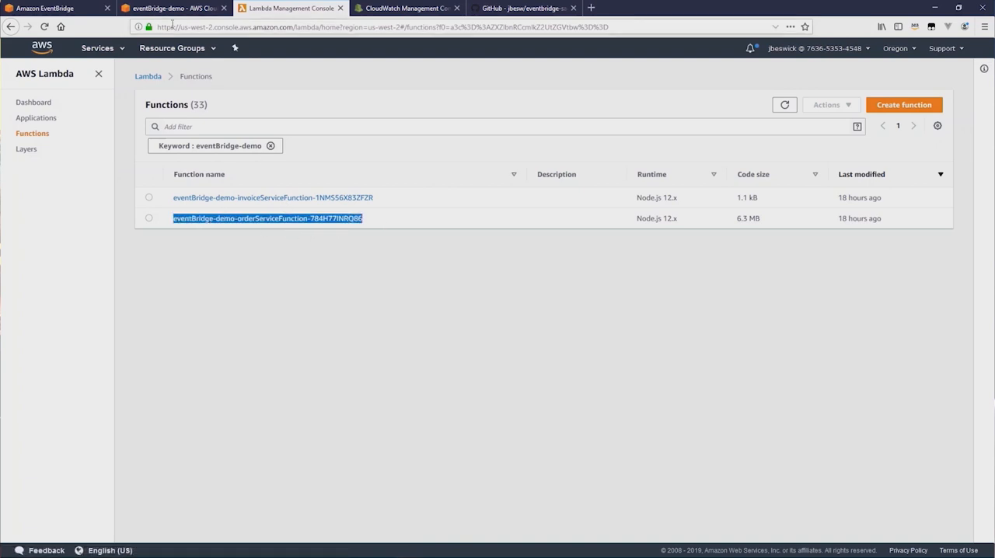
Go back to Cloud9 after copying eventBridge-demo-orderServiceFunction-784H77INRQ86
left_click(183, 9)
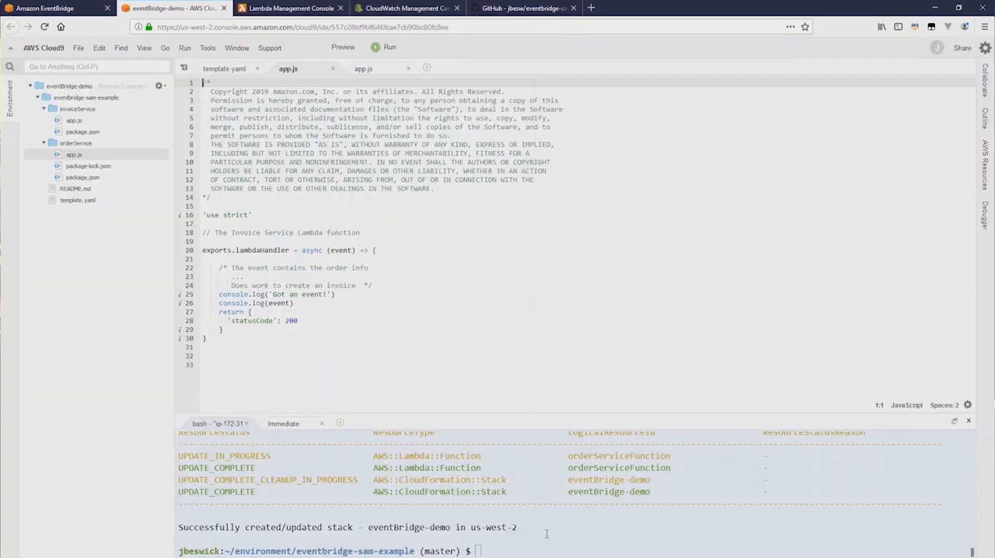
Run aws lambda invoke on eventBridge-demo-orderServiceFunction-784H77INRQ86, writing to output.txt
type("aws")
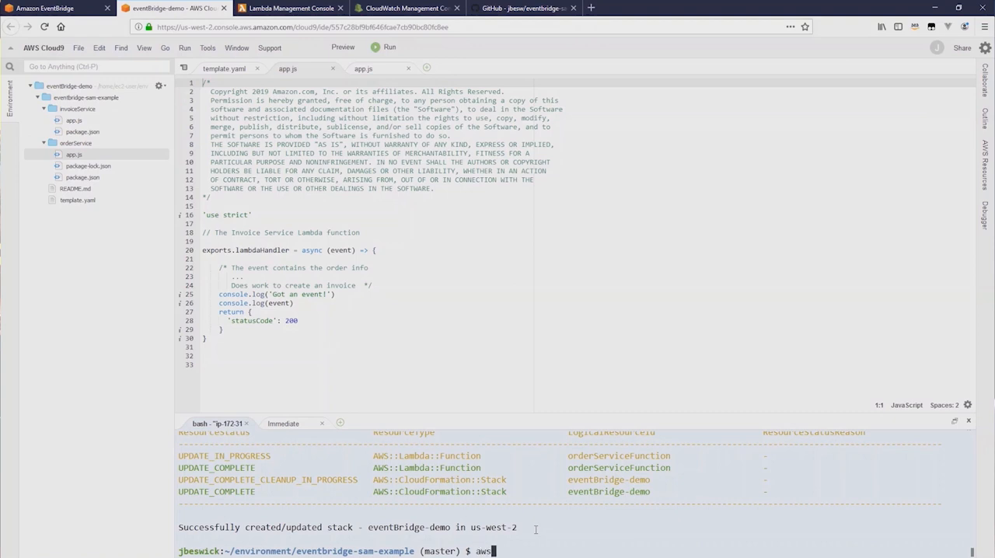
type("lambda")
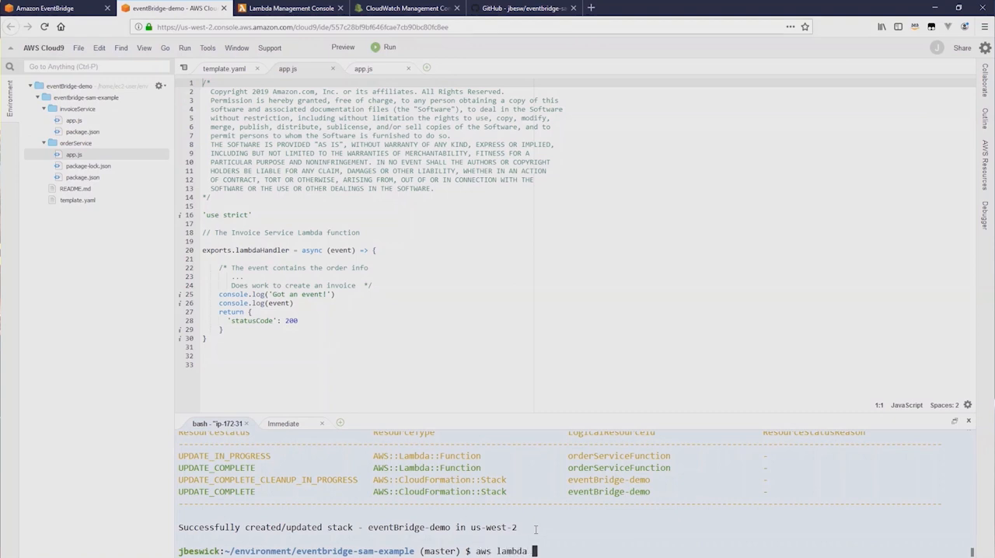
type("invoke --f")
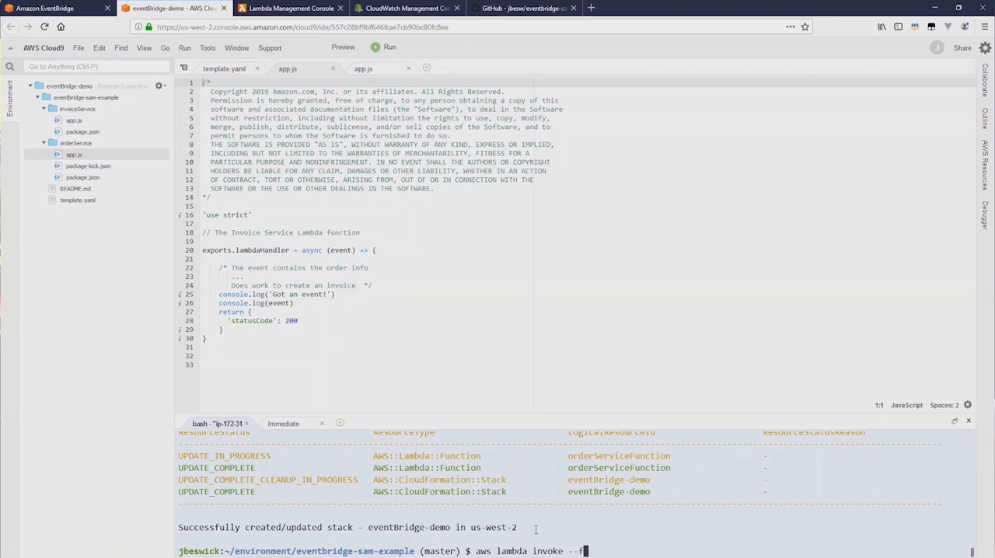
type("unction-name")
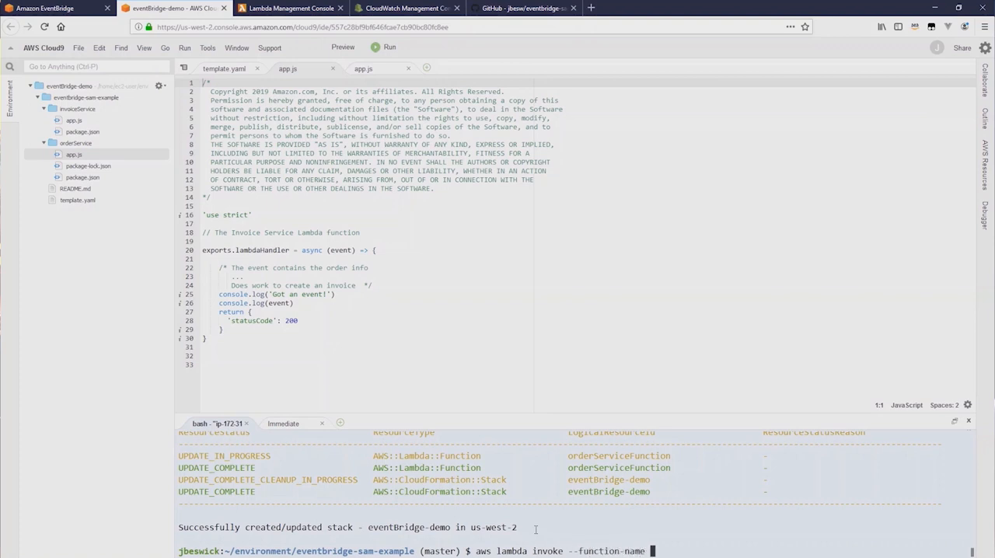
type("eventBridge-demo-orderServiceFunction-784H77INRQ86")
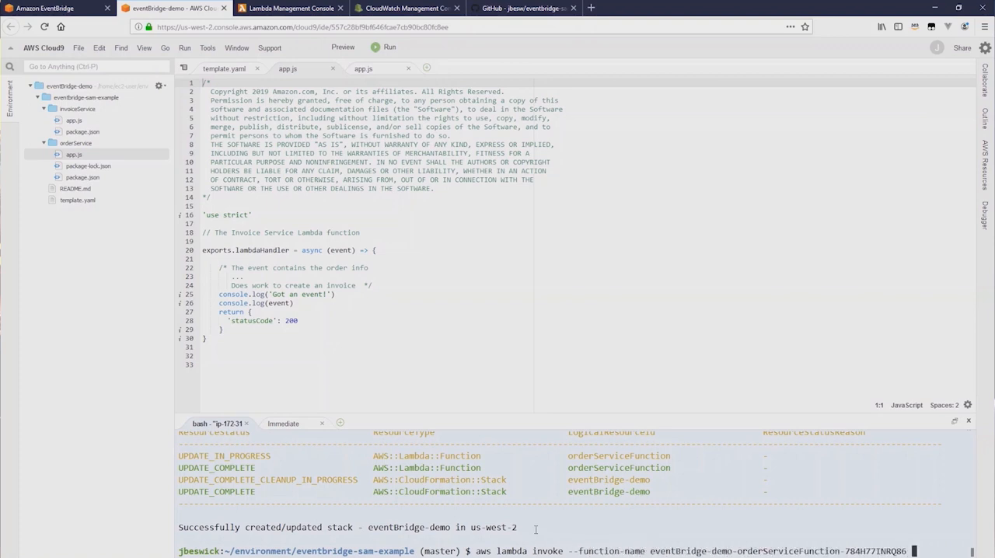
type("output.t")
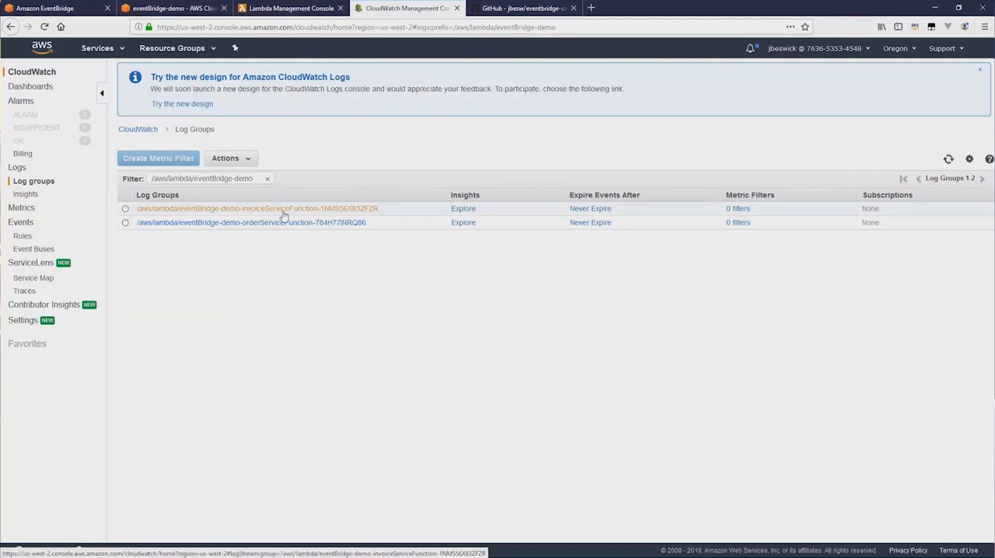
Expand the 14:06:28 New order event in the invoice function's latest log stream, then return to Cloud9
left_click(257, 209)
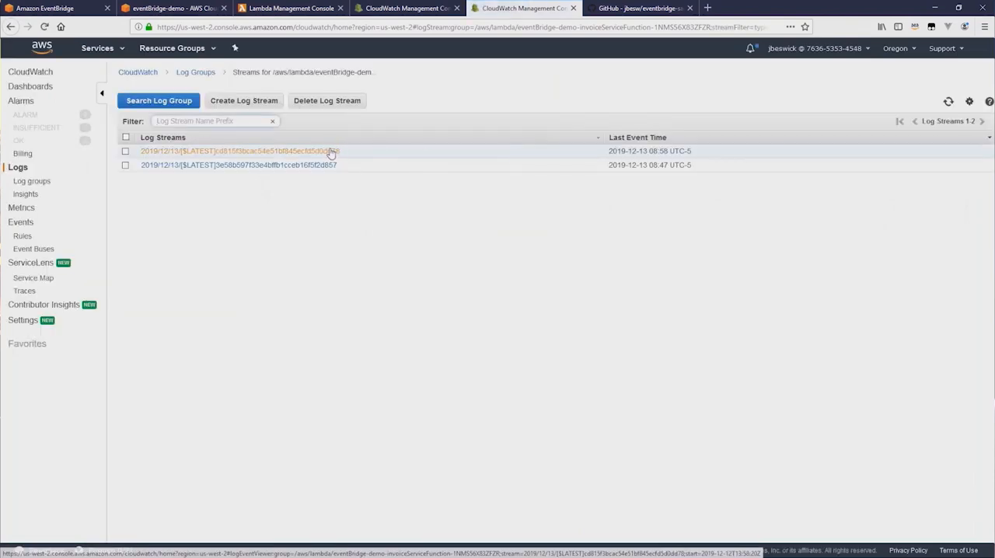
left_click(249, 150)
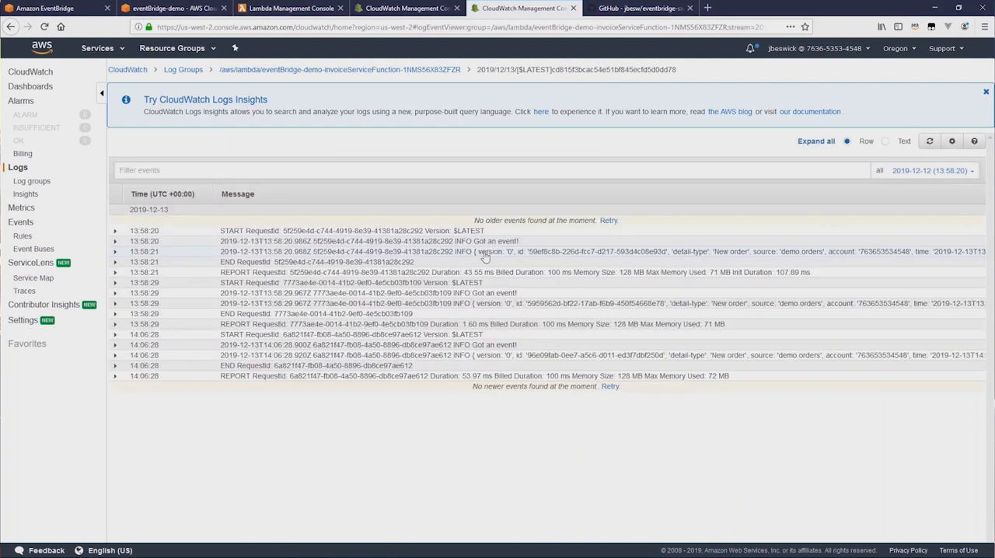
mouse_move(429, 367)
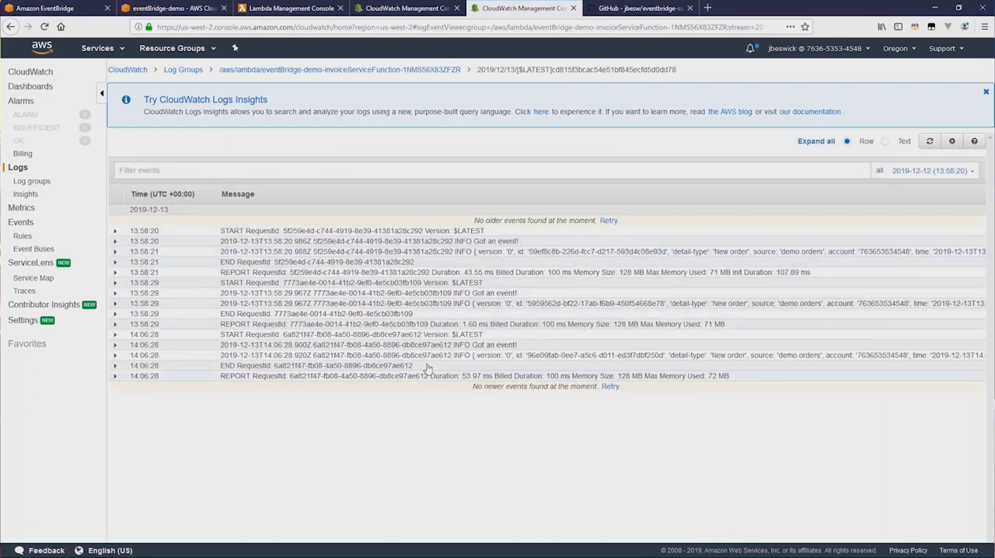
left_click(115, 353)
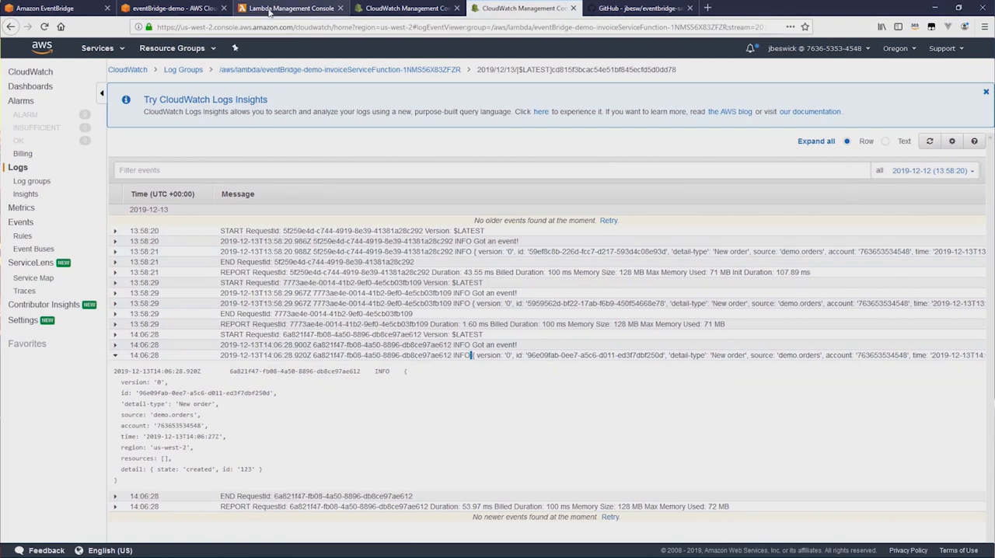
left_click(160, 7)
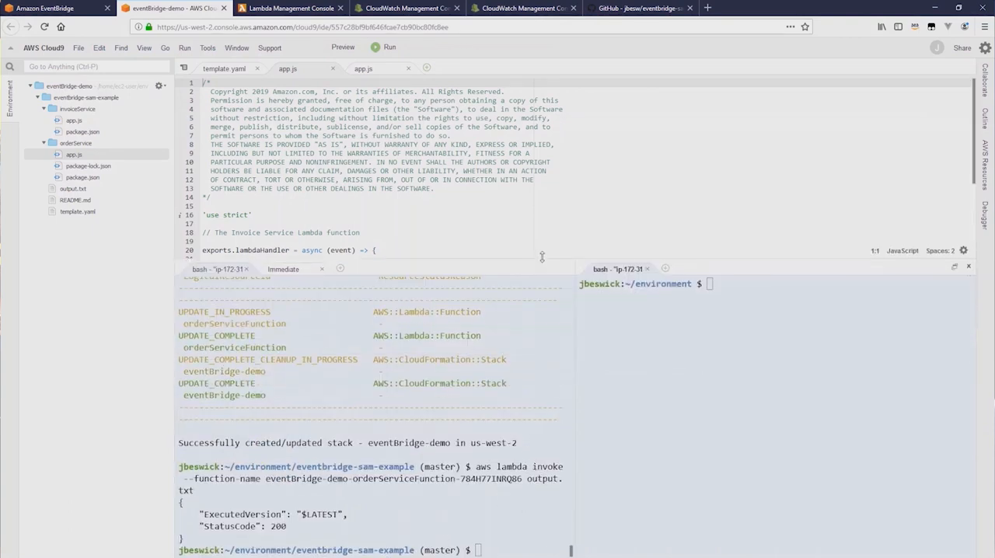
Clear the left terminal and run sam logs -n invoiceServiceFunction --stack-name eventBridge-demo
type("cl")
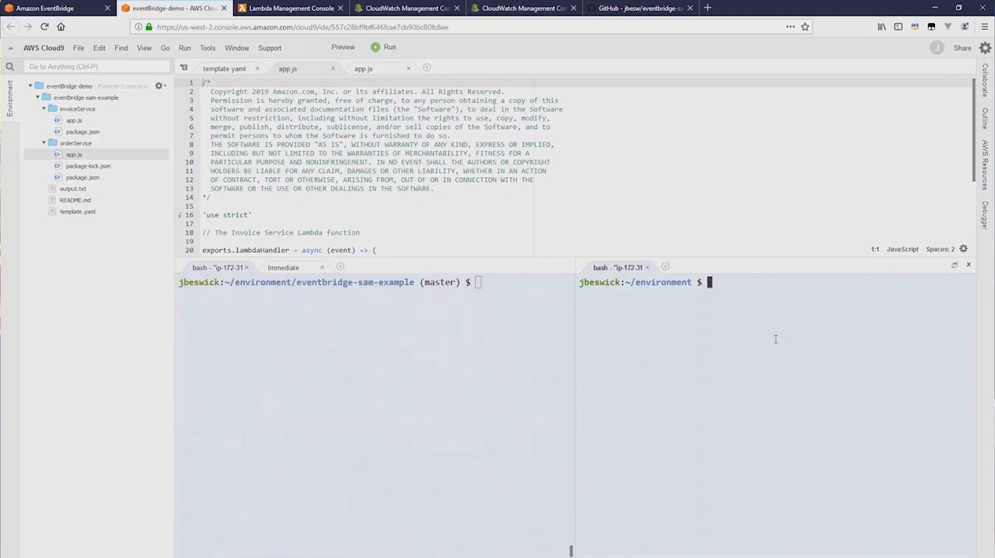
type("sam")
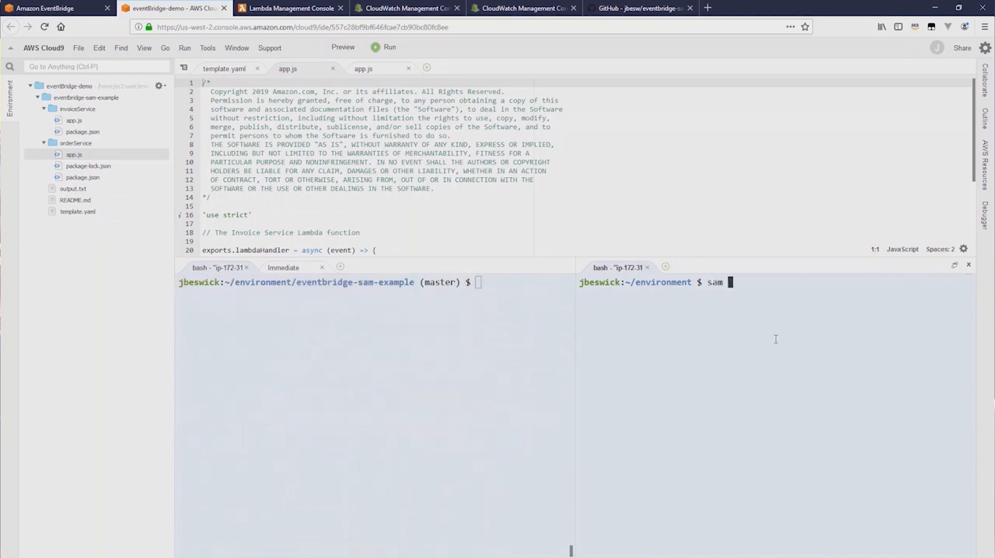
type("logs -n")
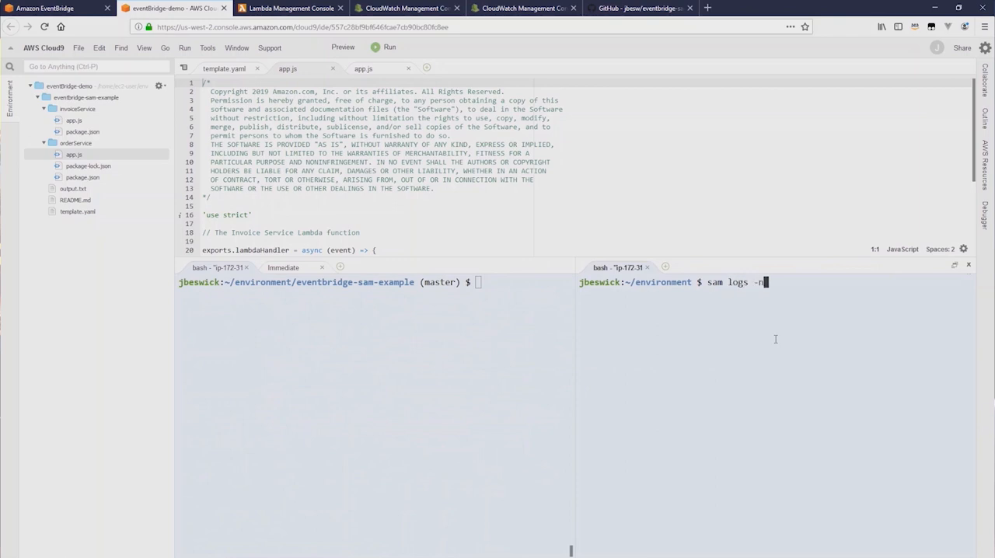
type("invoiceServiceFunction")
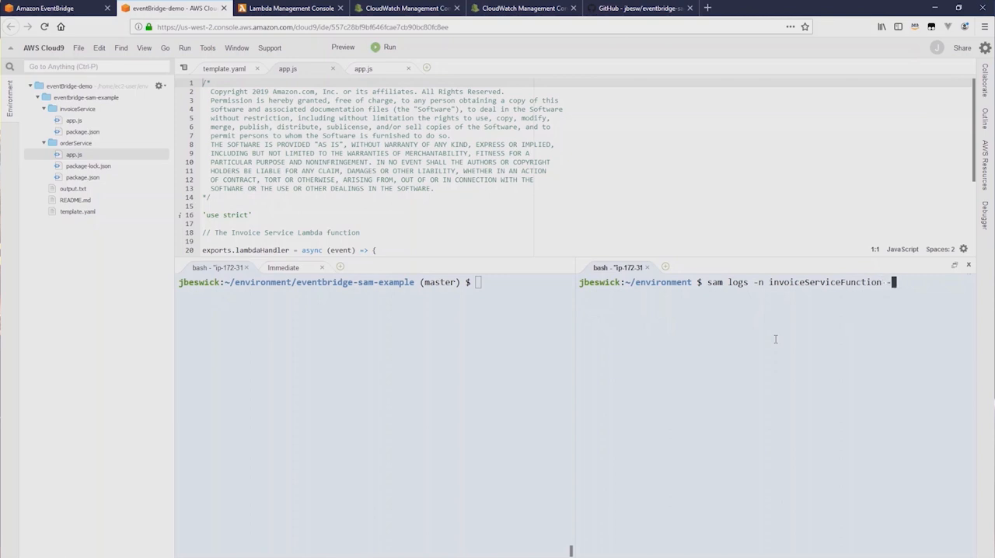
type("-stack-name")
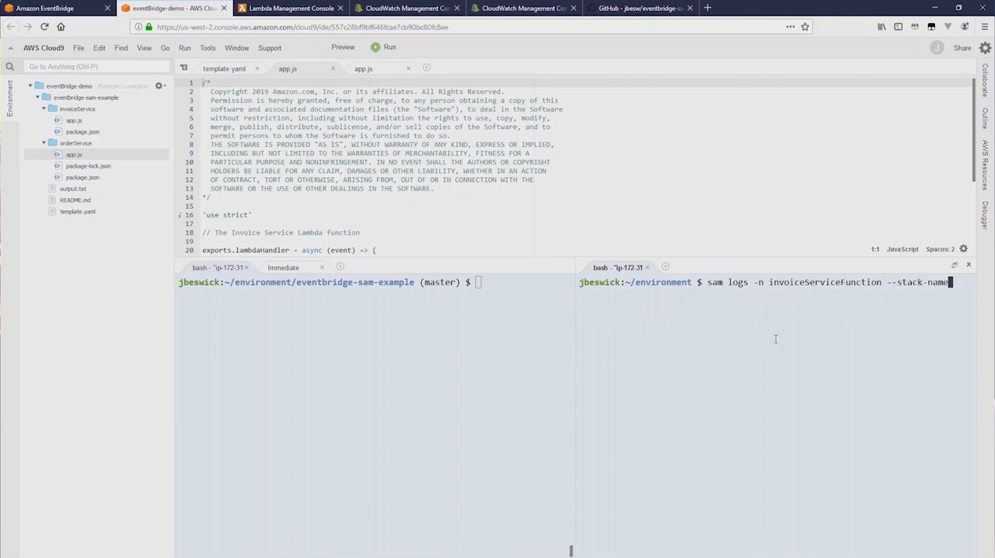
type("eventBridge")
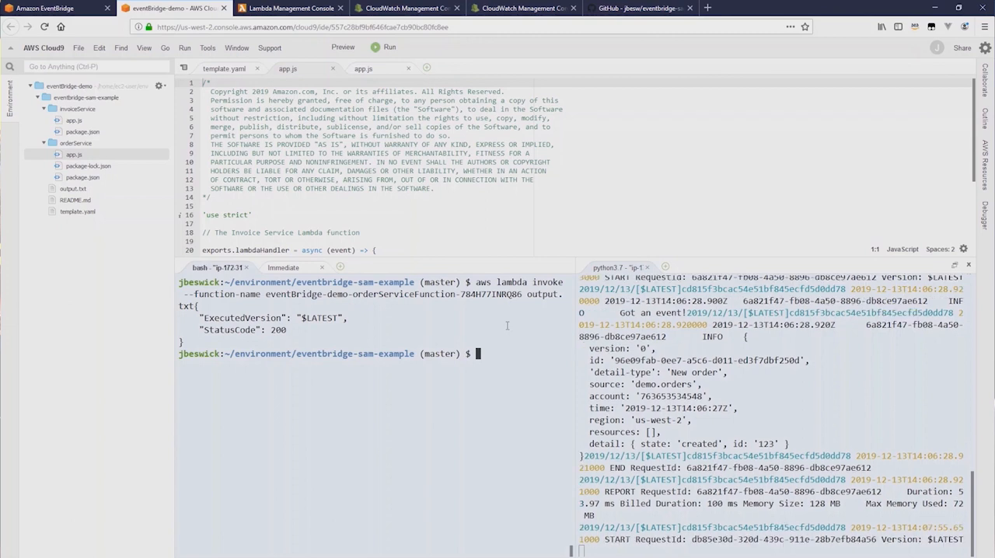
mouse_move(508, 325)
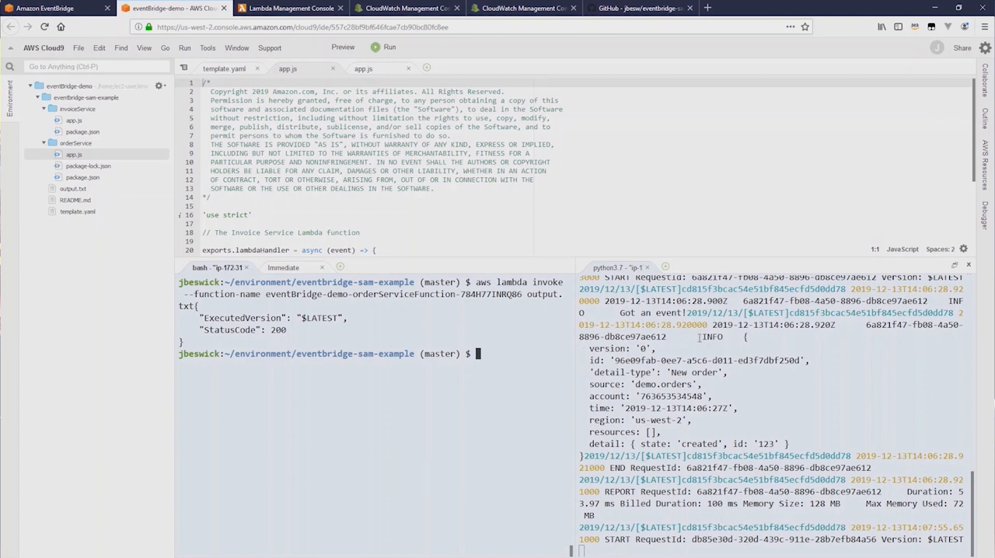
mouse_move(700, 346)
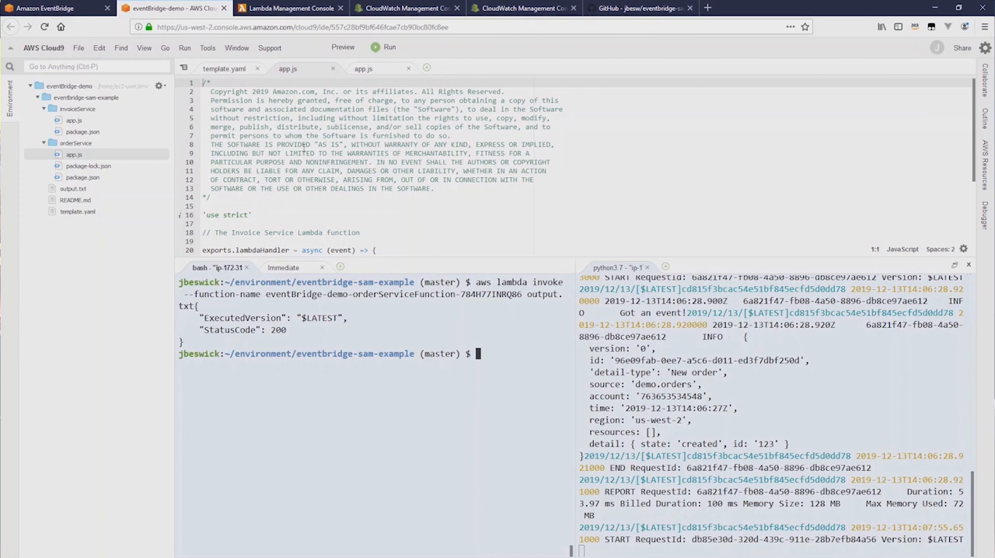
mouse_move(78, 126)
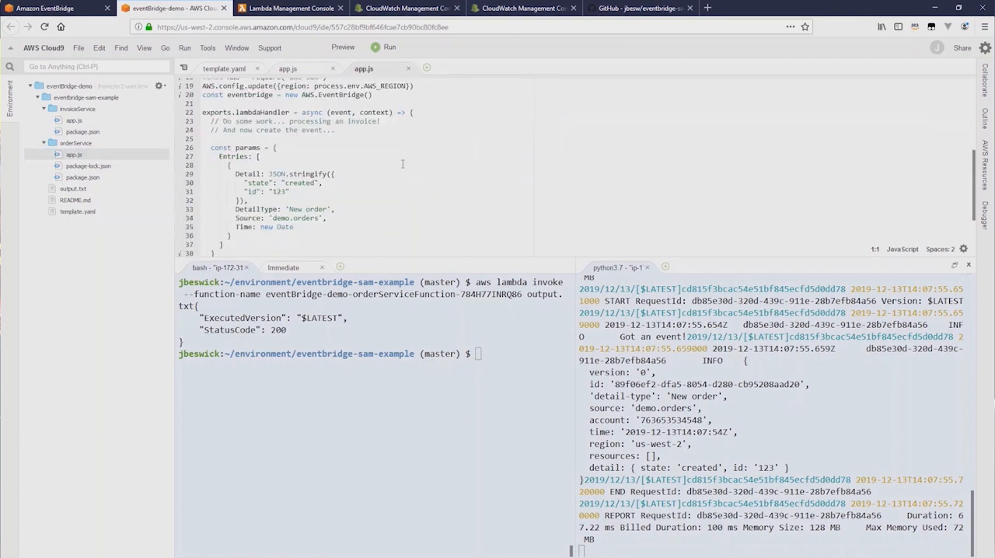
Scroll through app.js, then scroll template.yaml down to the EventRule resource
scroll("down", 3)
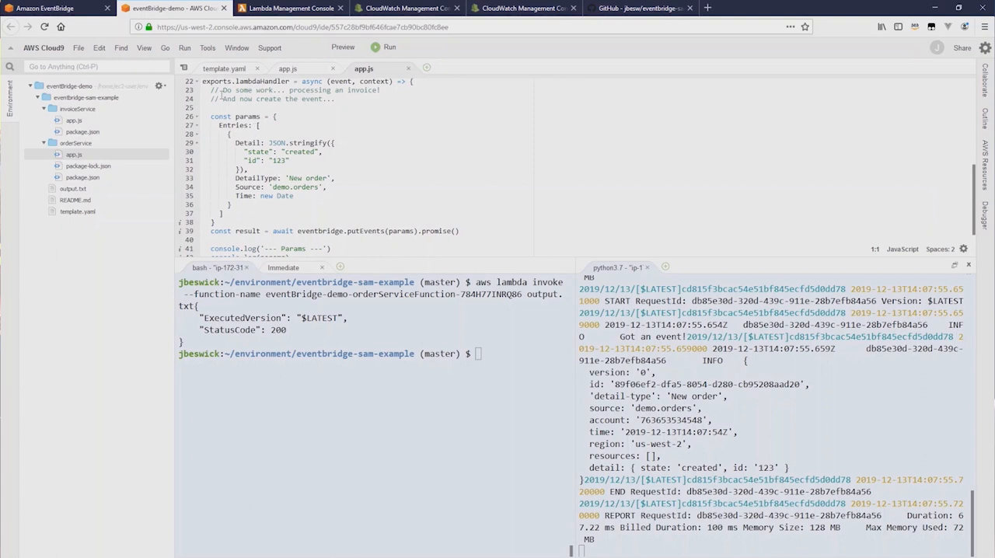
left_click(225, 69)
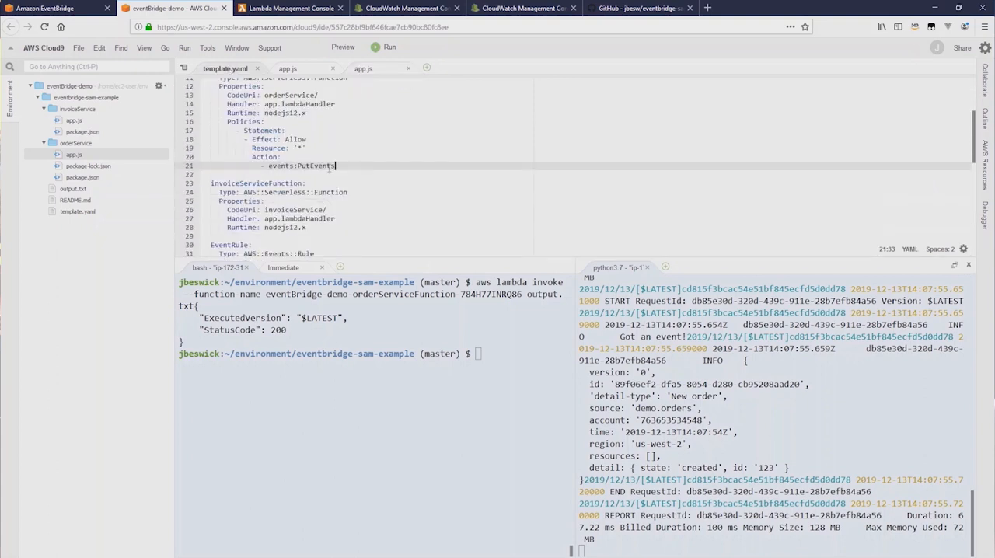
scroll("down", 3)
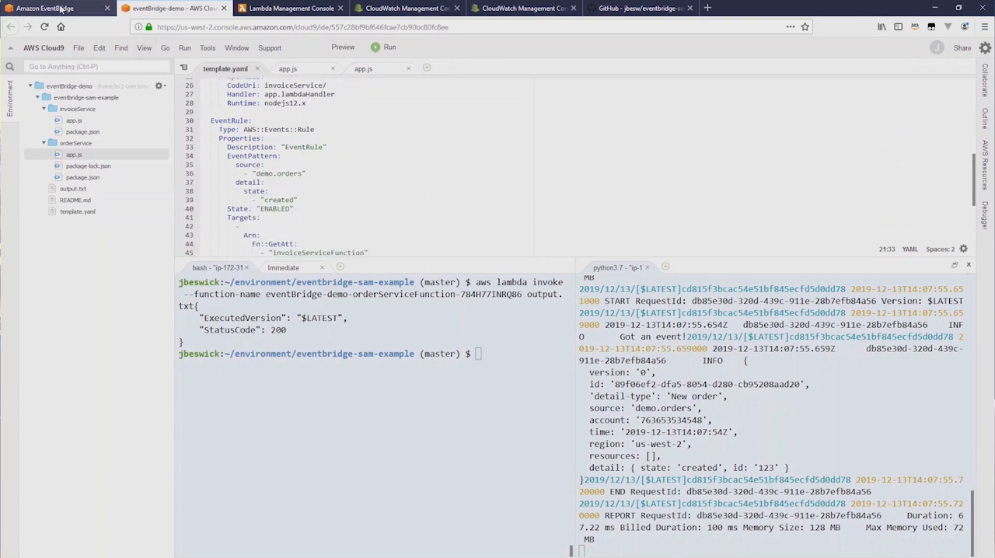
Open eventBridge-demo-EventRule from the default bus's rules and scroll to its invoice Lambda target
left_click(47, 8)
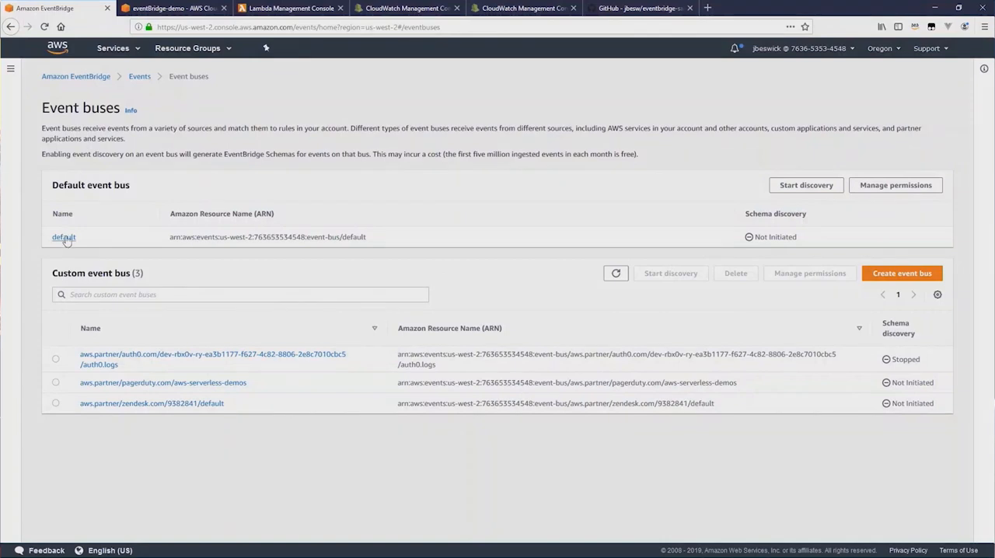
left_click(44, 33)
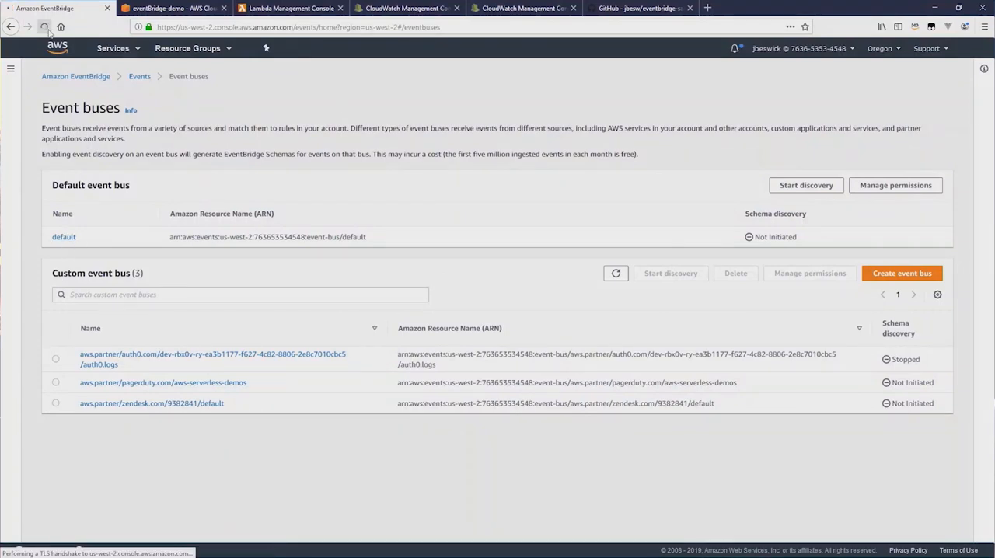
left_click(38, 30)
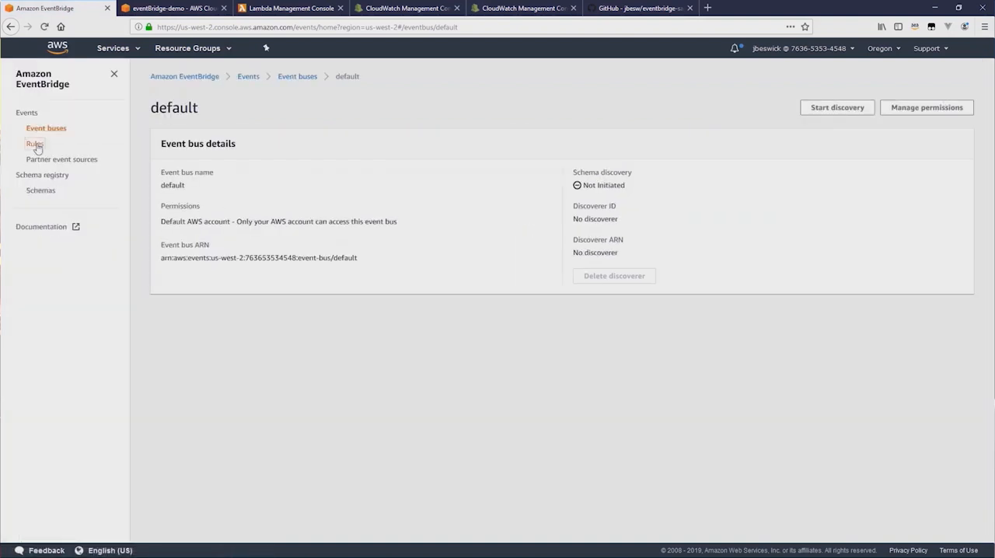
left_click(35, 143)
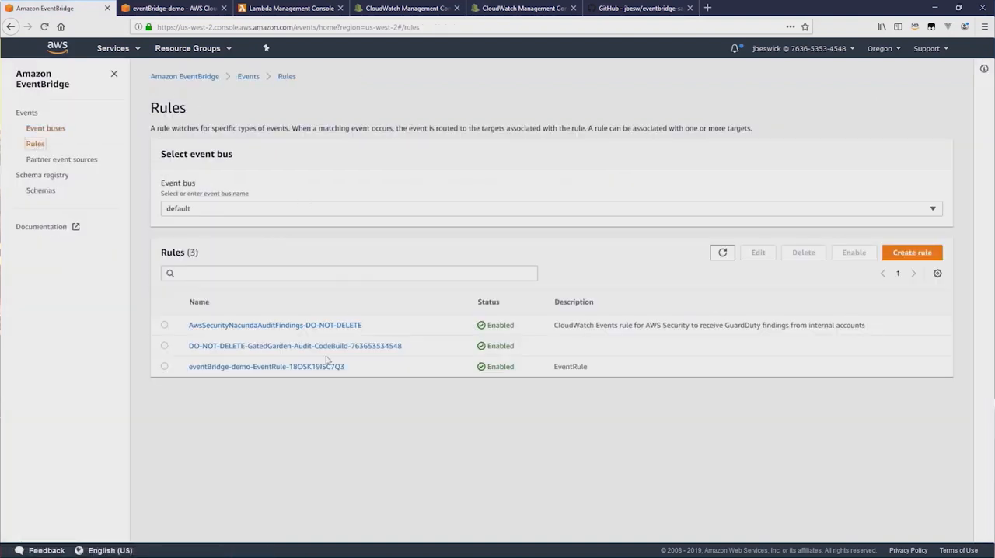
left_click(267, 366)
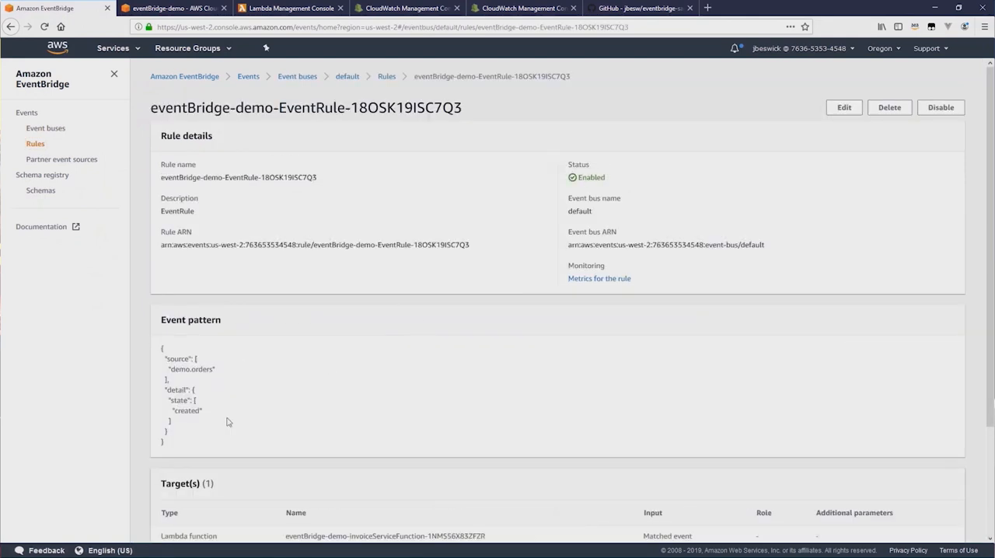
mouse_move(189, 371)
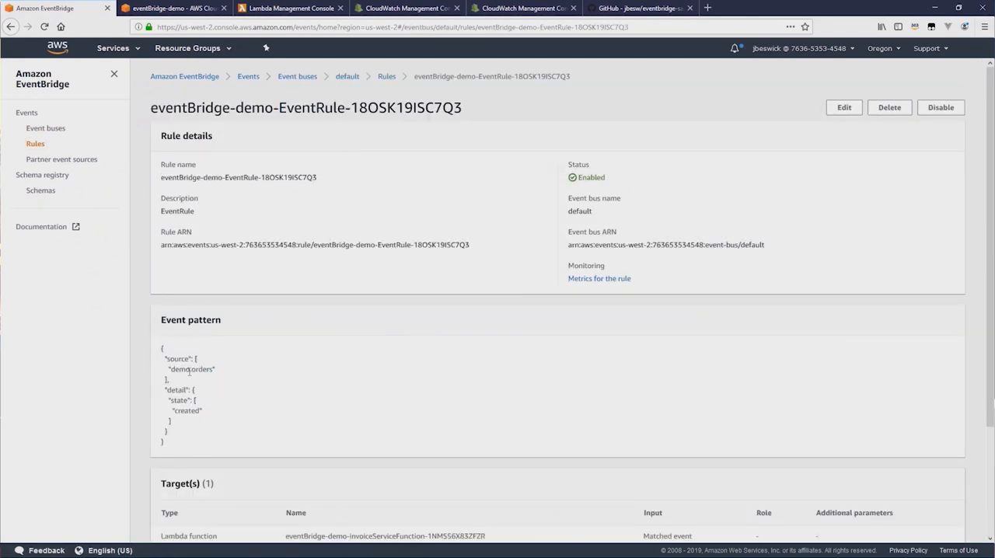
scroll("down", 3)
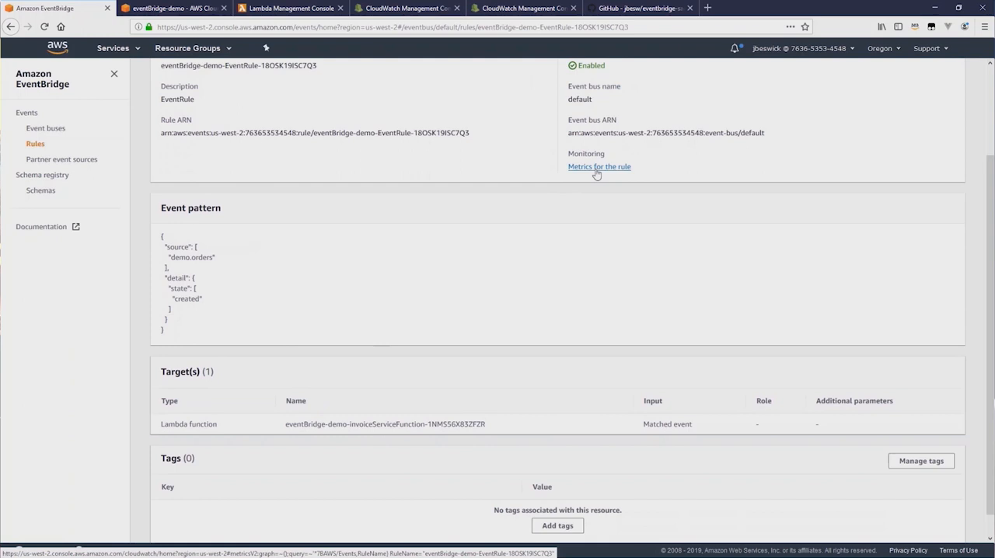
mouse_move(472, 162)
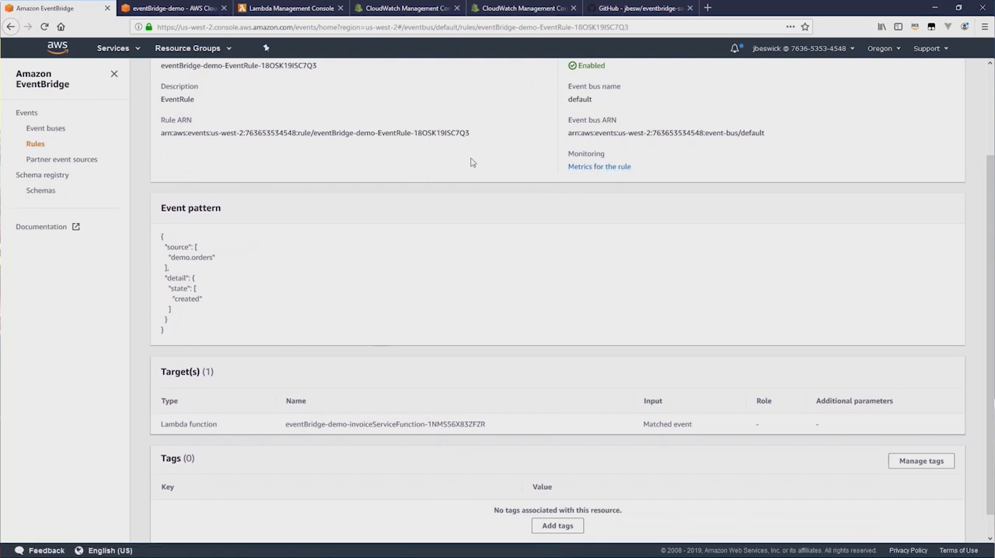